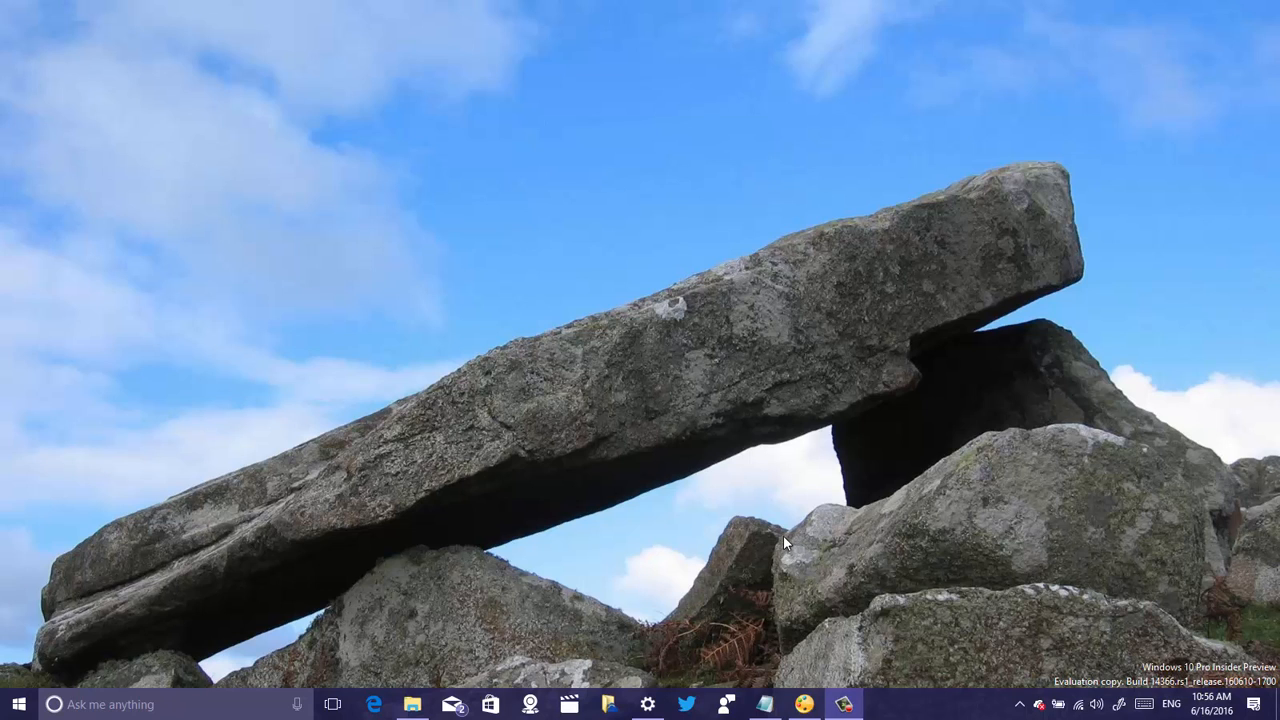
{"action": "mouse_move", "coordinate": [760, 536]}
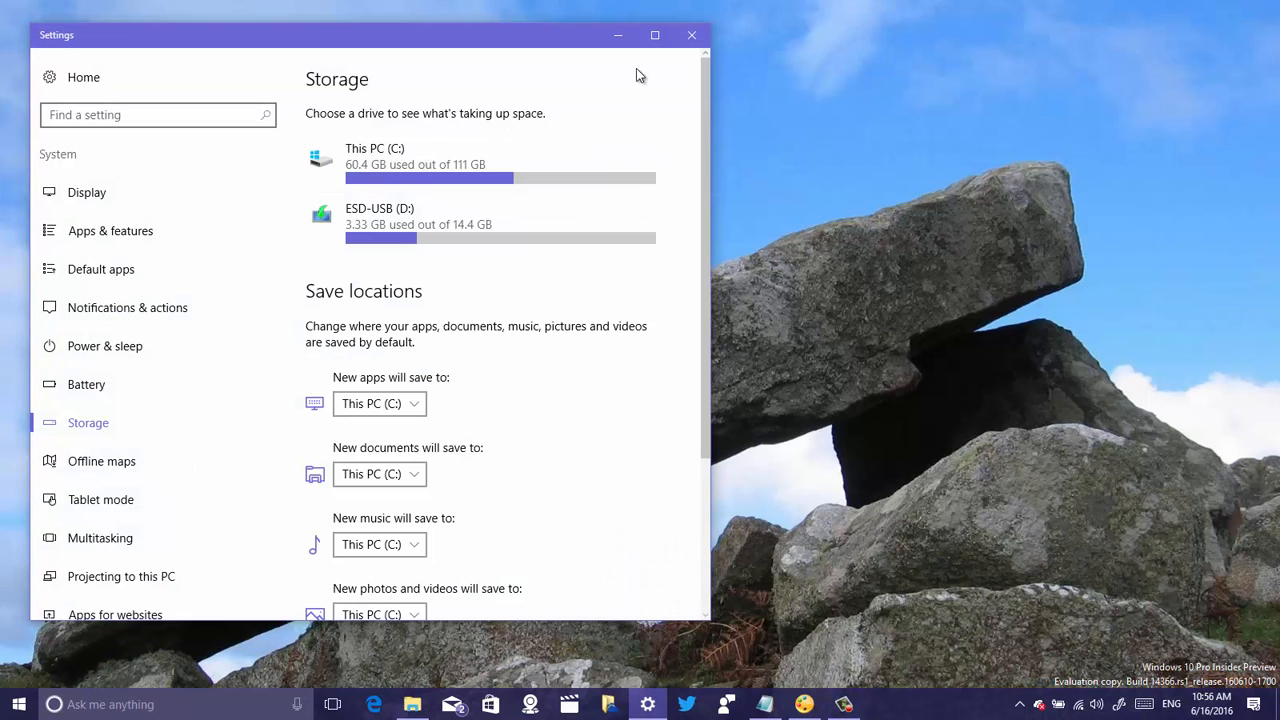
Step: Maximize Settings, return to the home overview and enter the System category
{"action": "left_click", "coordinate": [652, 32]}
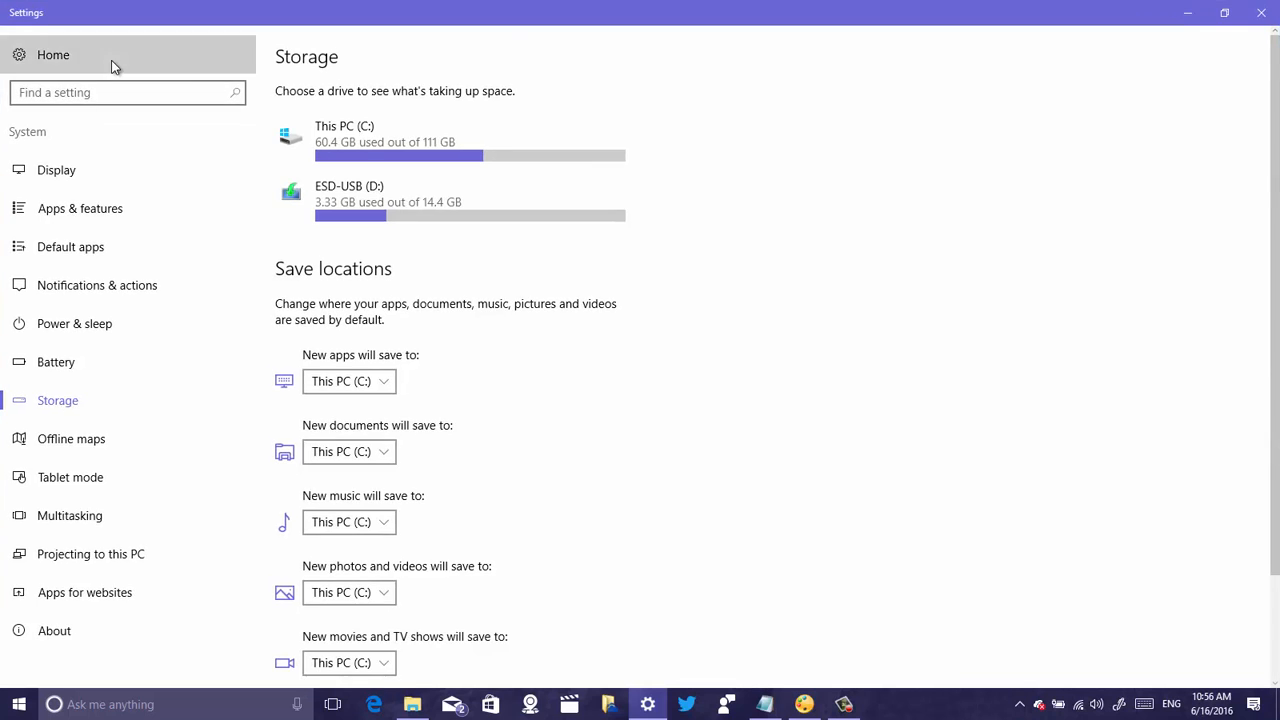
{"action": "left_click", "coordinate": [54, 56]}
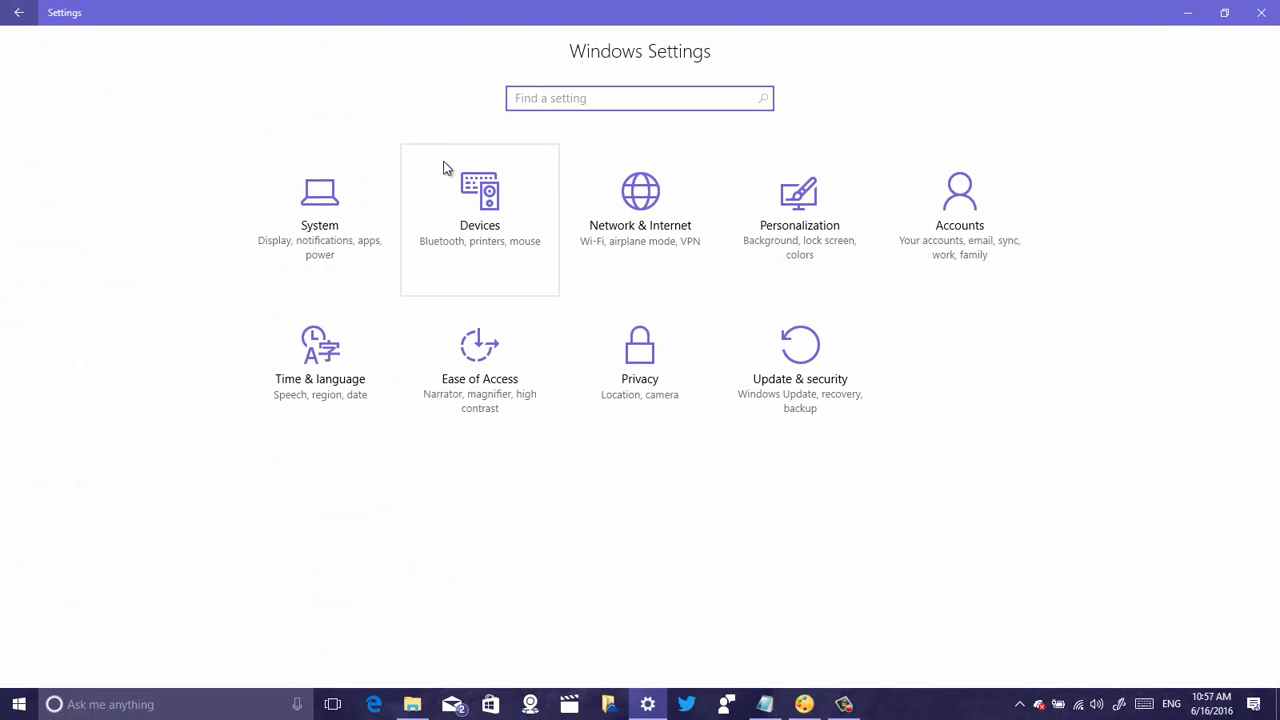
{"action": "mouse_move", "coordinate": [324, 192]}
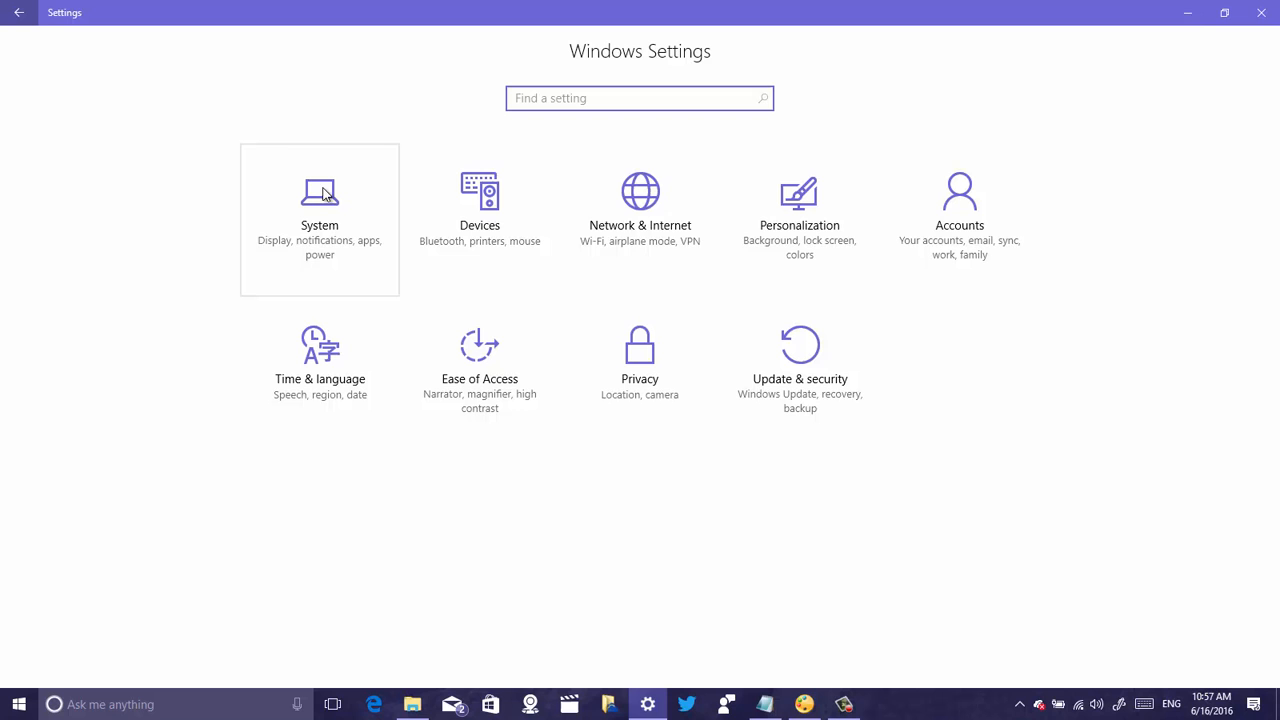
{"action": "mouse_move", "coordinate": [338, 200]}
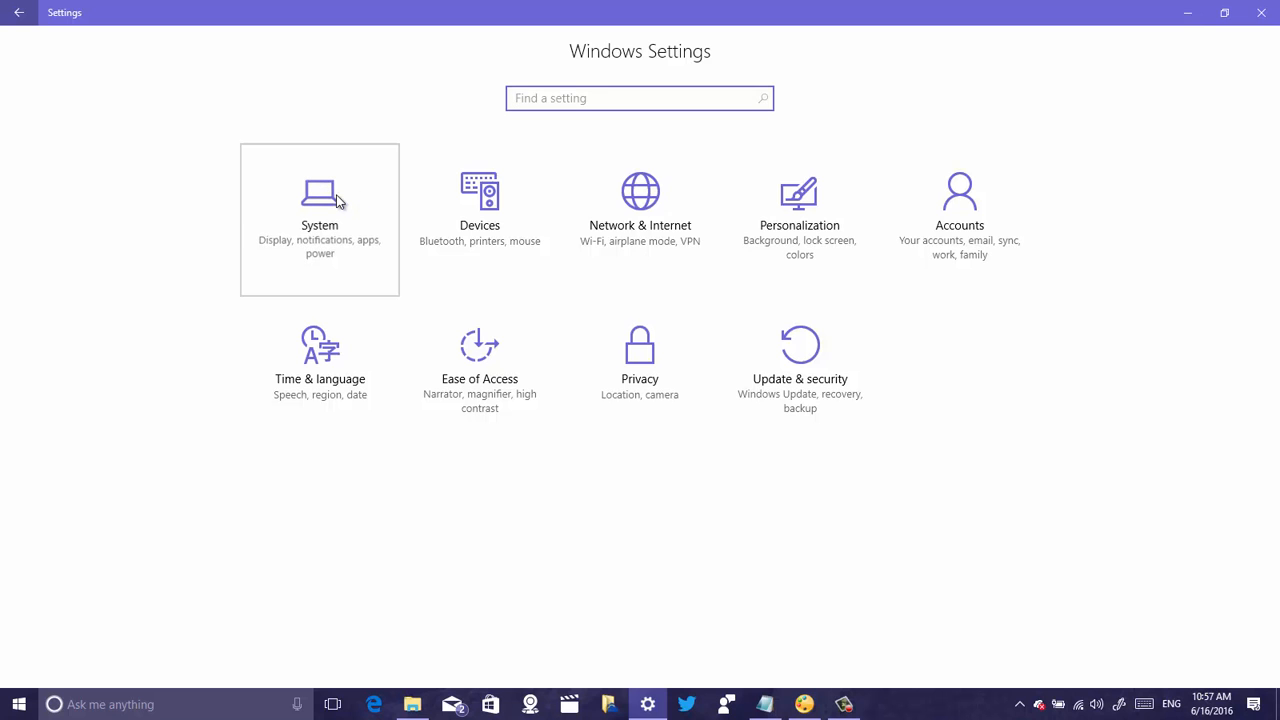
{"action": "left_click", "coordinate": [320, 198]}
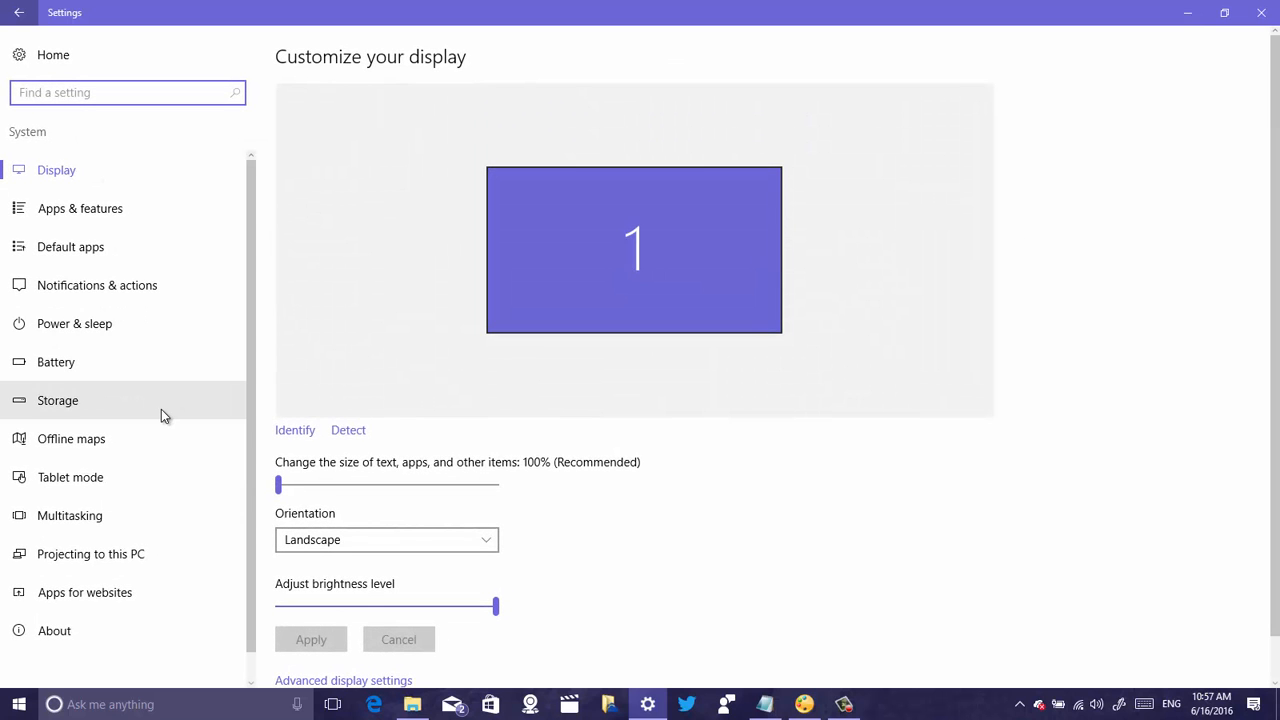
Step: Go to the Storage page and scroll through the Save locations section
{"action": "left_click", "coordinate": [56, 400]}
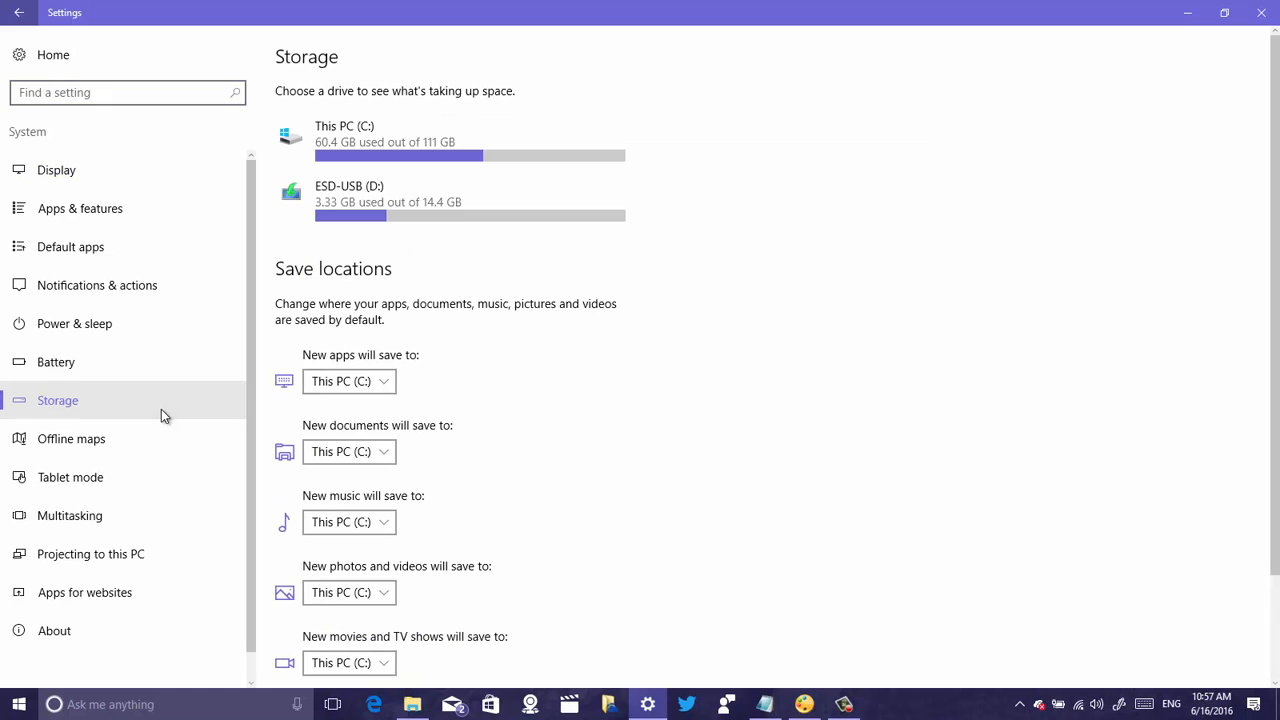
{"action": "mouse_move", "coordinate": [408, 288]}
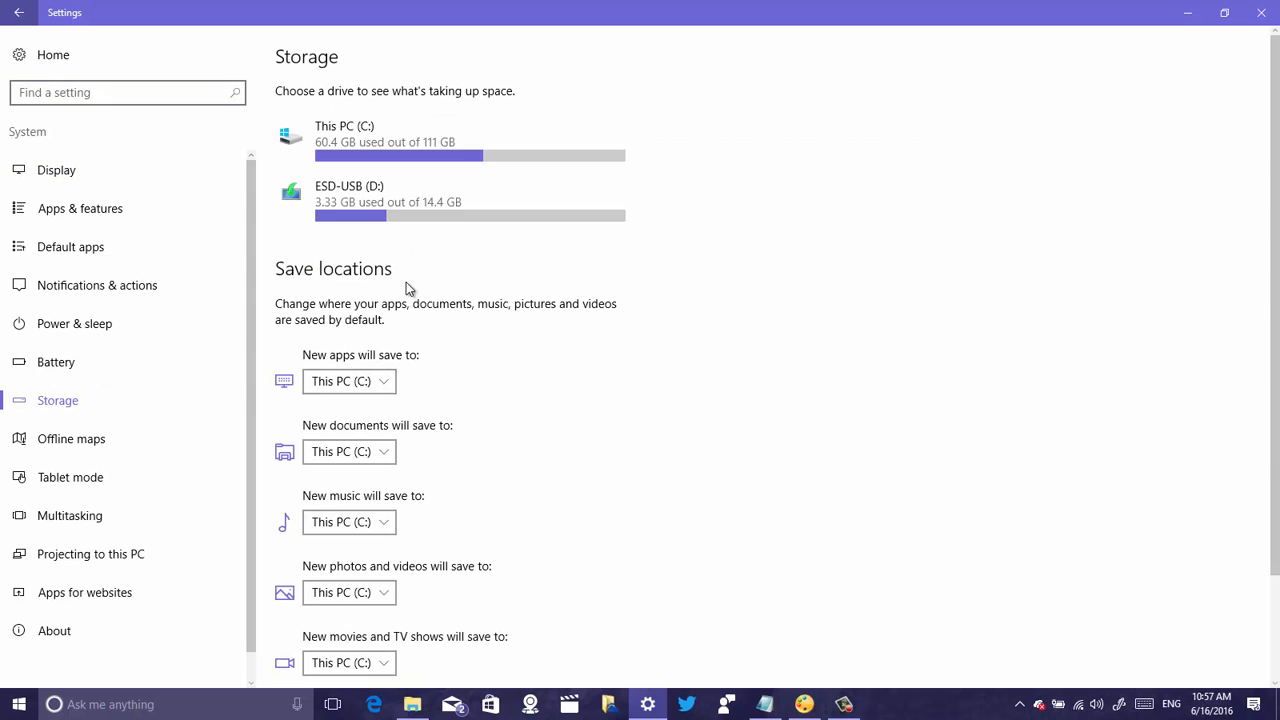
{"action": "mouse_move", "coordinate": [384, 300]}
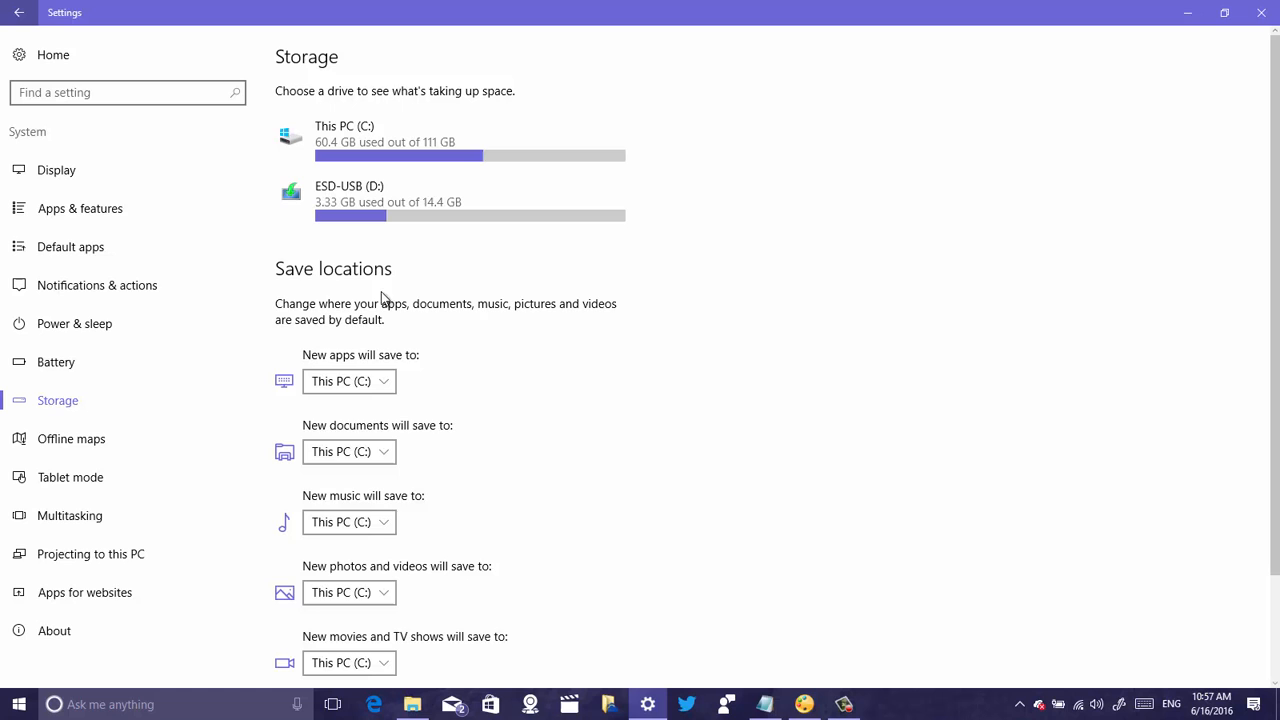
{"action": "scroll", "scroll_direction": "down", "scroll_amount": 3}
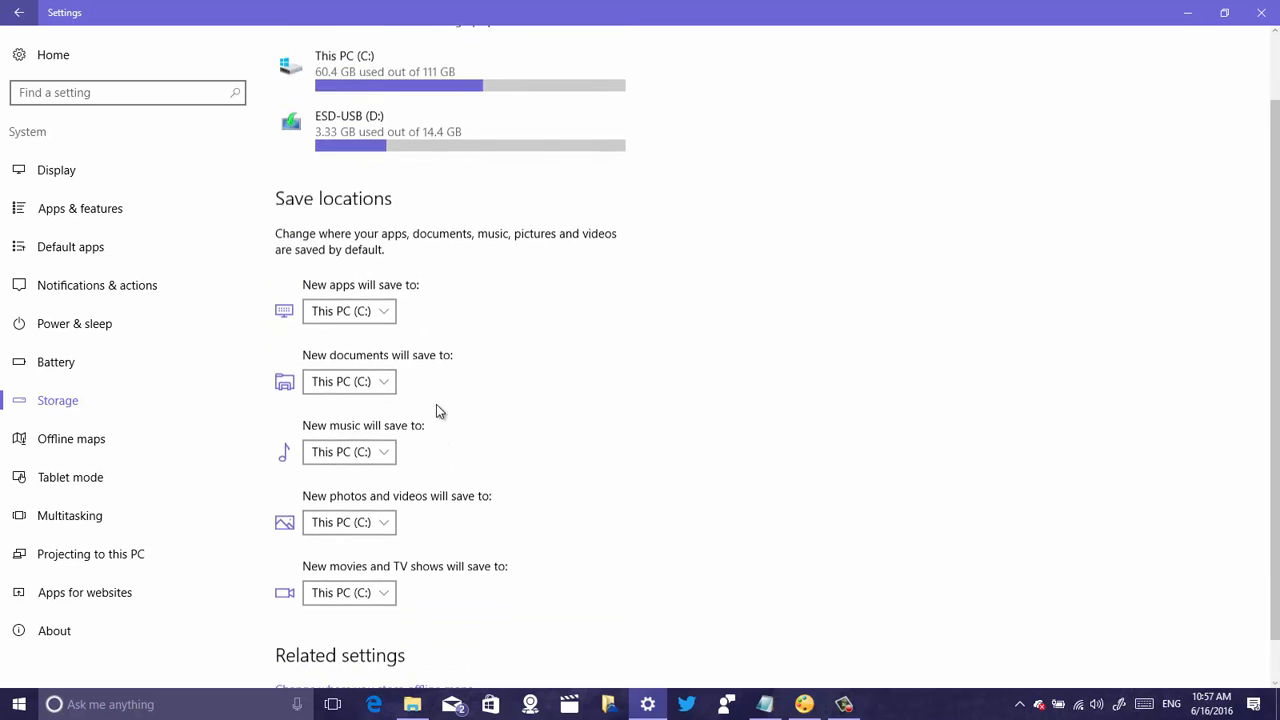
{"action": "scroll", "scroll_direction": "up", "scroll_amount": 3}
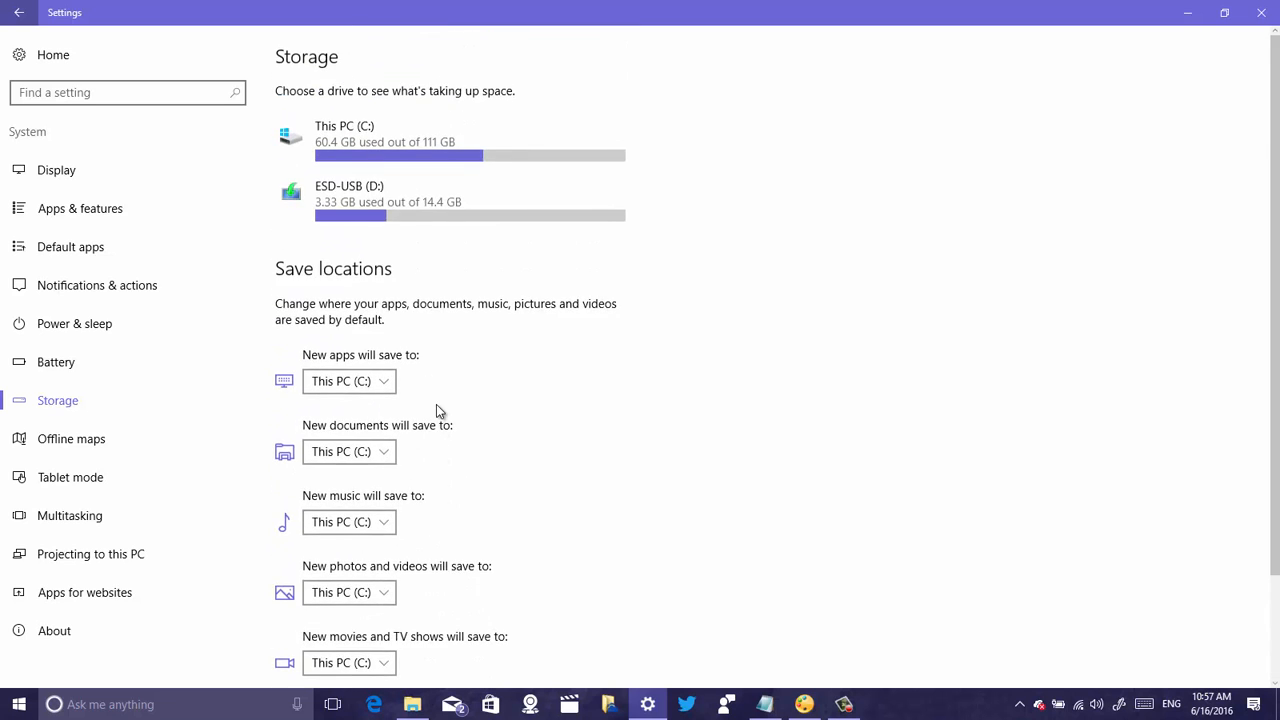
{"action": "scroll", "scroll_direction": "down", "scroll_amount": 3}
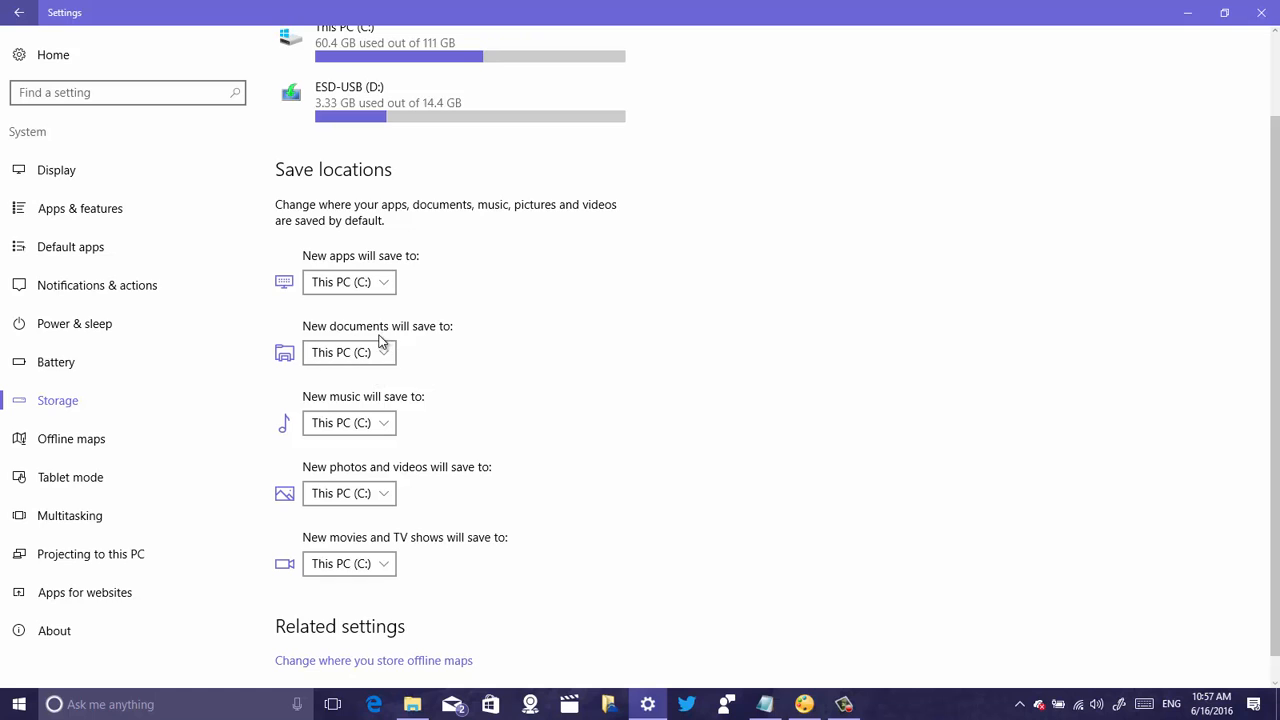
{"action": "mouse_move", "coordinate": [364, 358]}
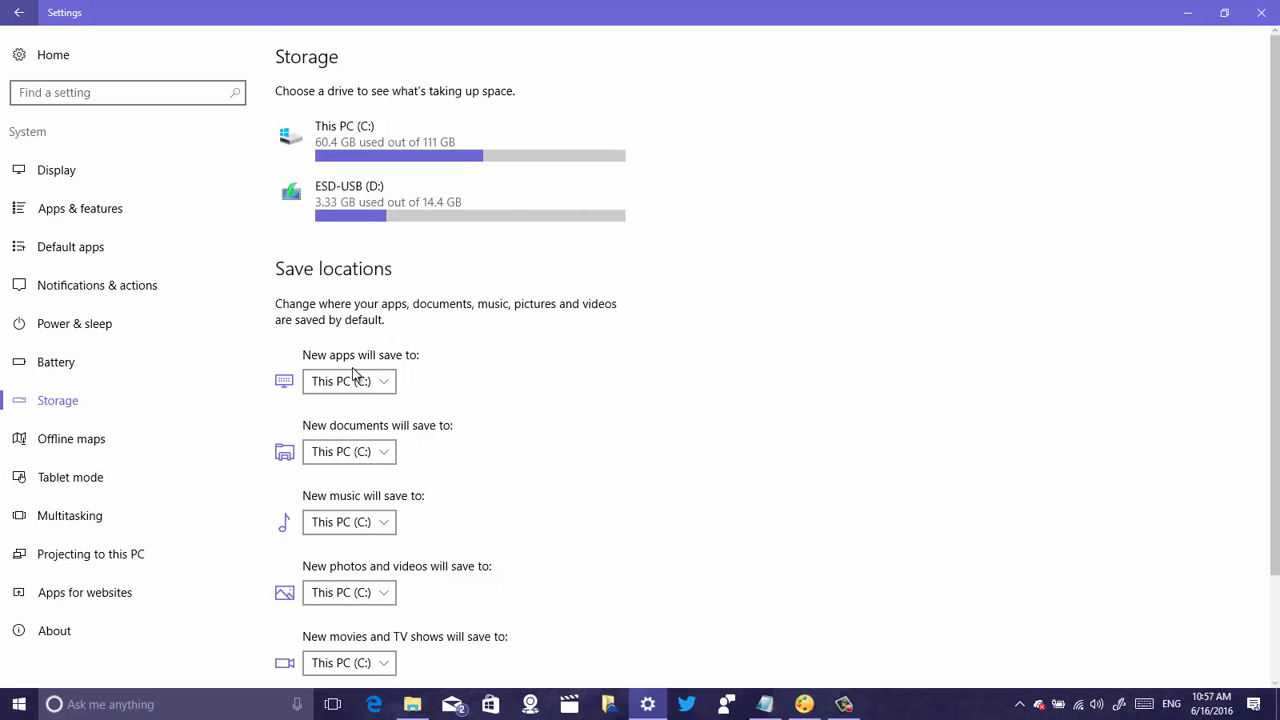
{"action": "mouse_move", "coordinate": [414, 328]}
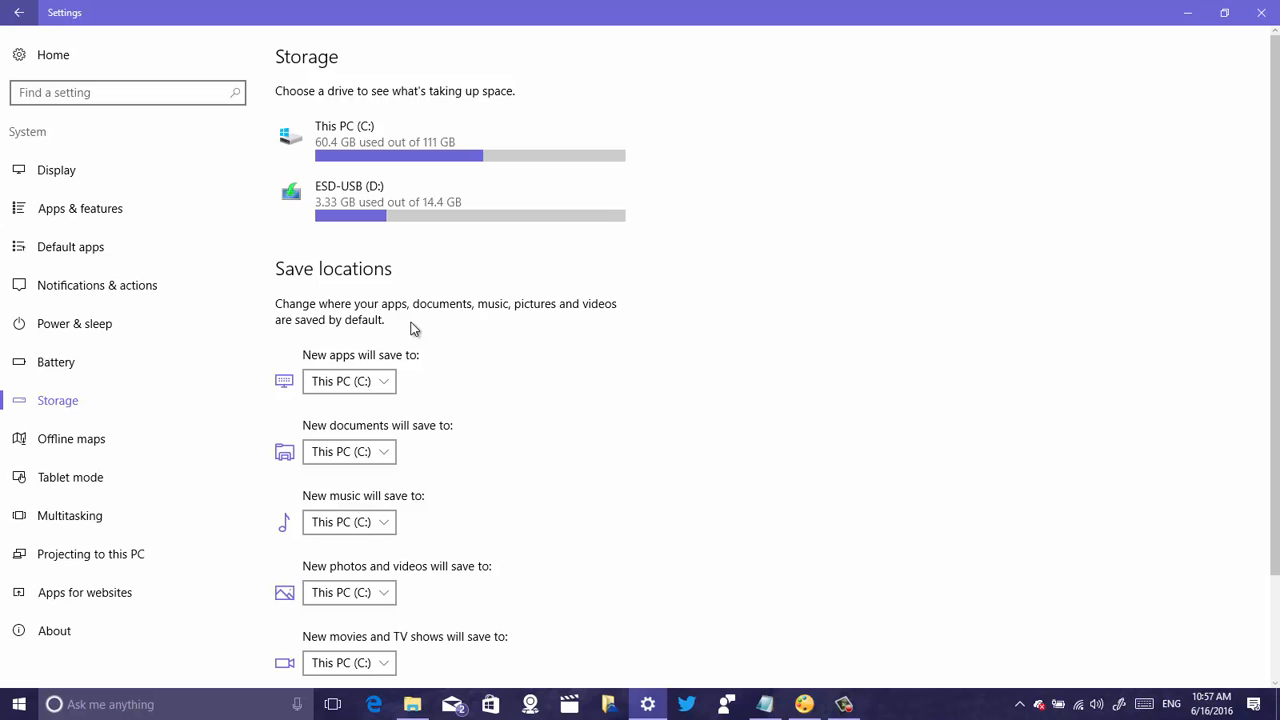
{"action": "mouse_move", "coordinate": [312, 364]}
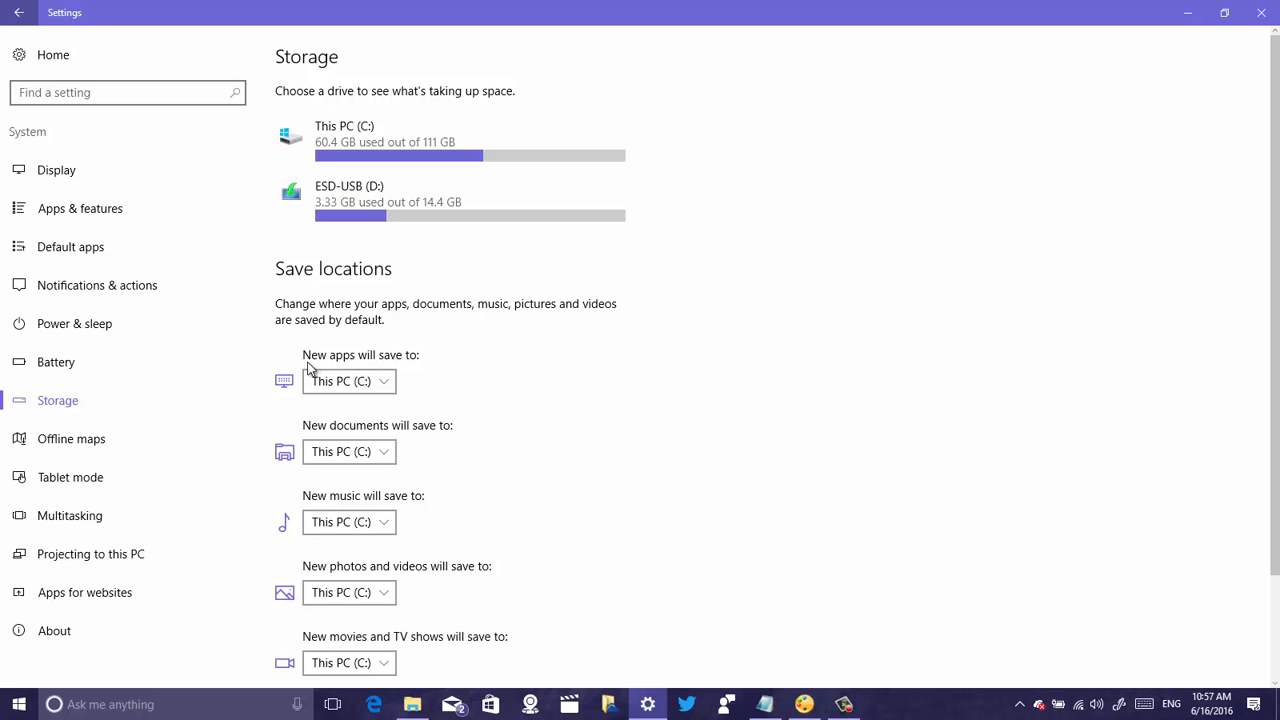
{"action": "mouse_move", "coordinate": [388, 370]}
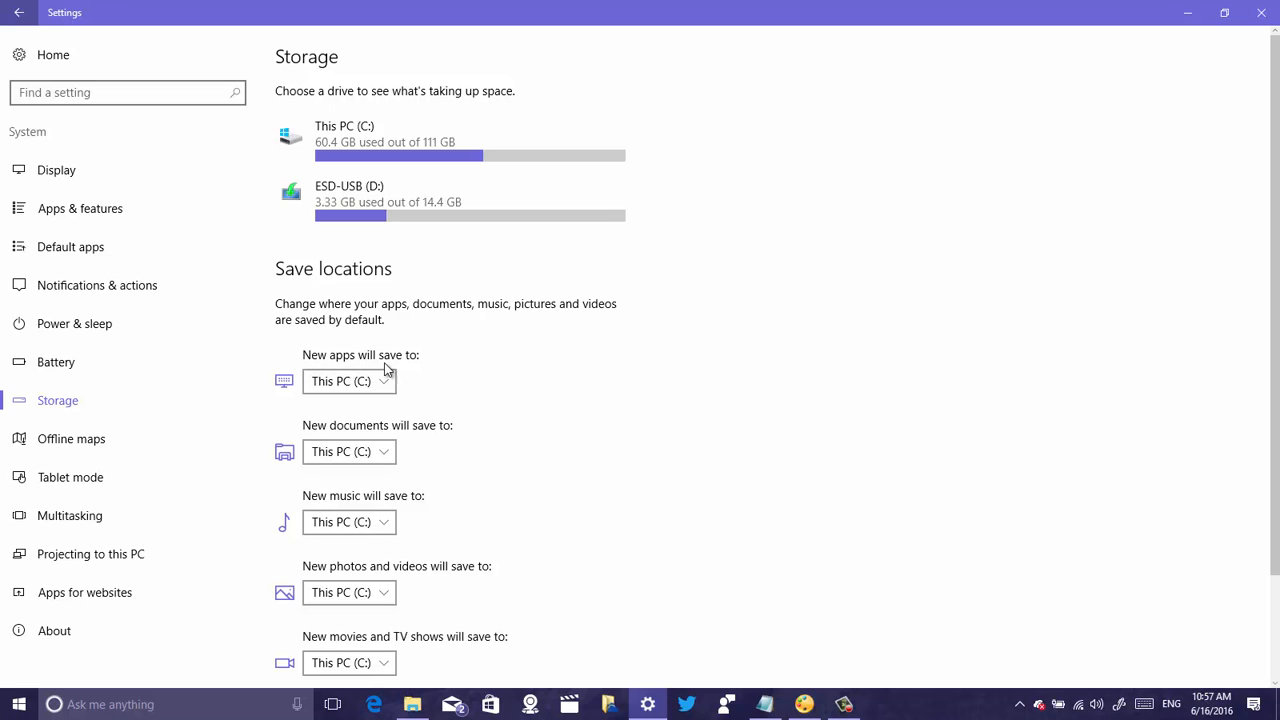
{"action": "mouse_move", "coordinate": [364, 388]}
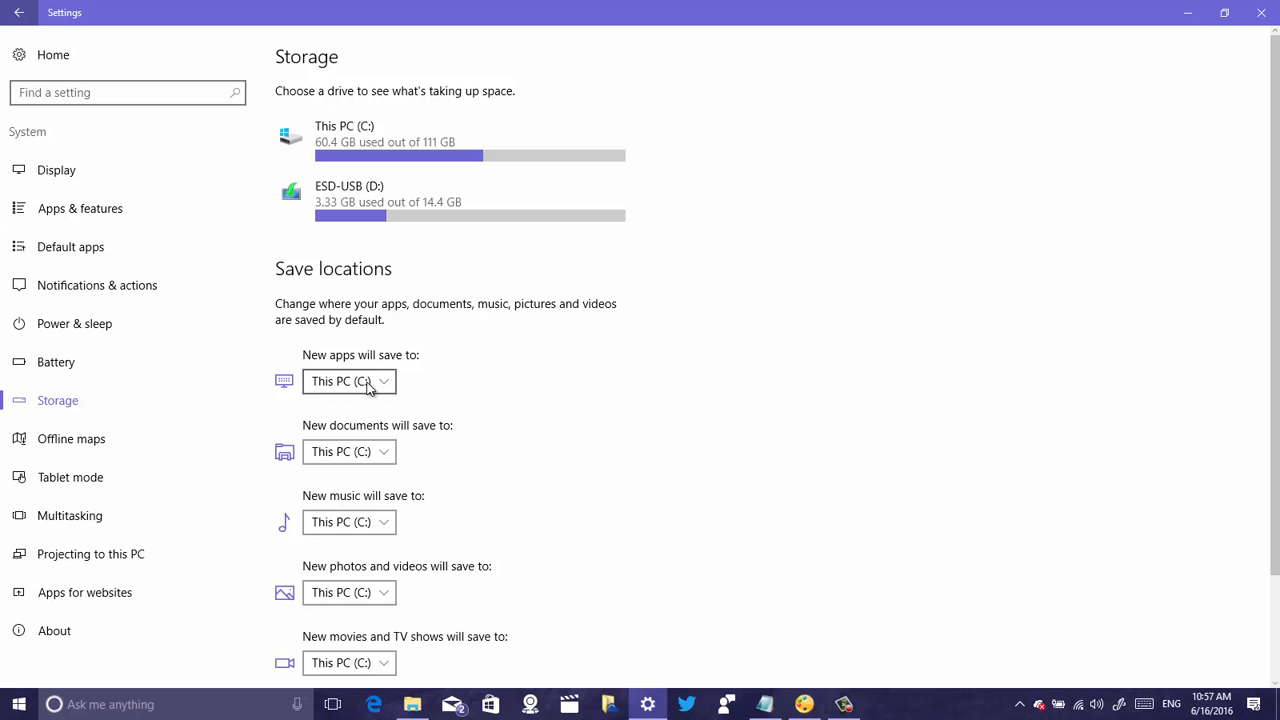
{"action": "mouse_move", "coordinate": [342, 388]}
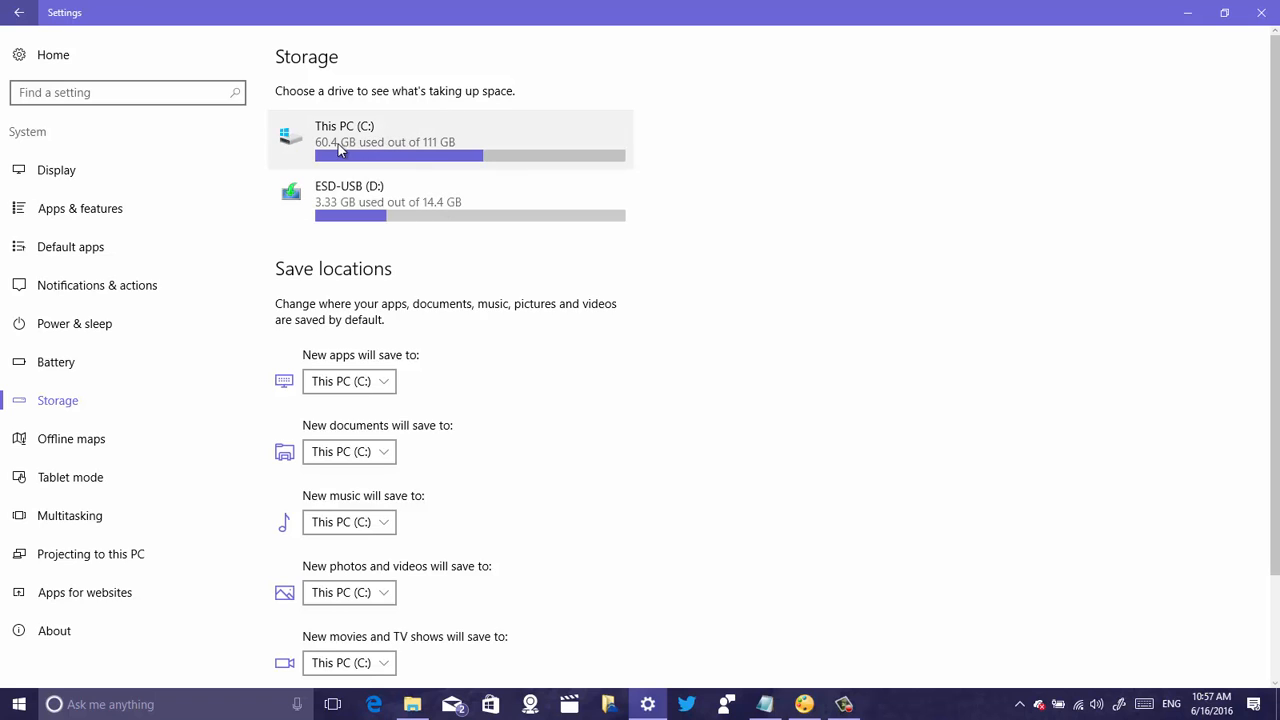
{"action": "mouse_move", "coordinate": [384, 364]}
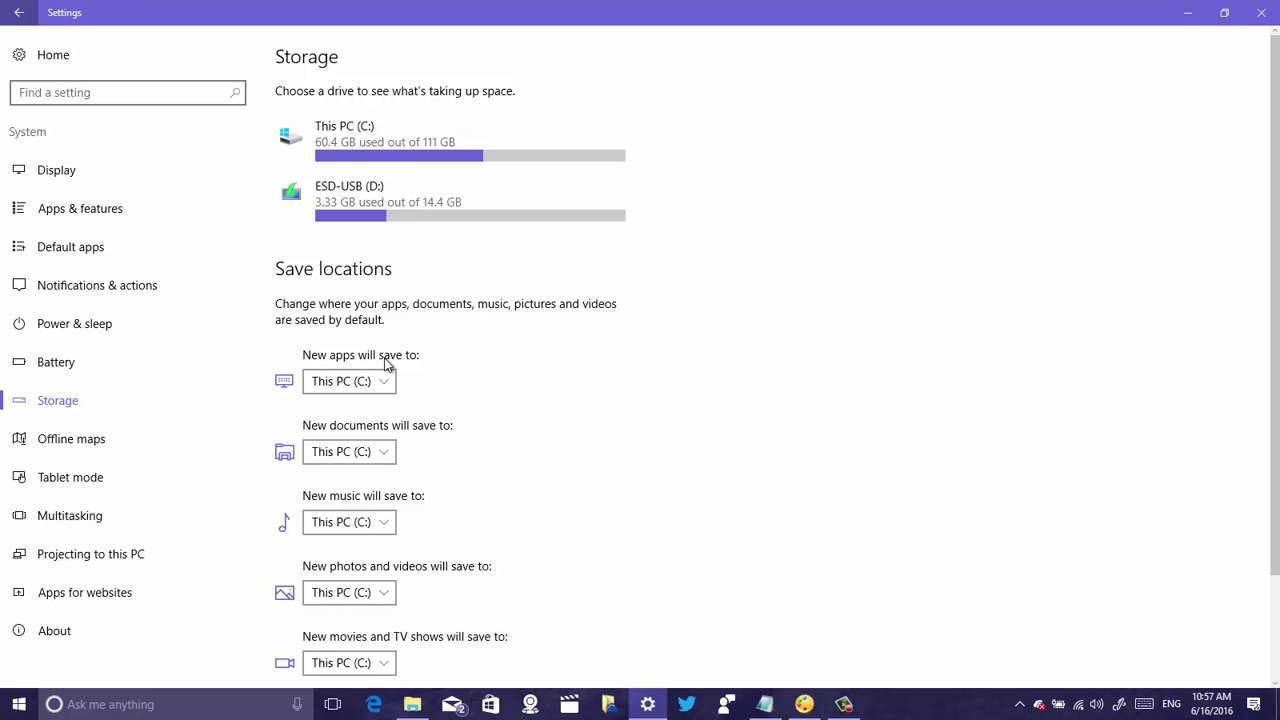
{"action": "mouse_move", "coordinate": [360, 204]}
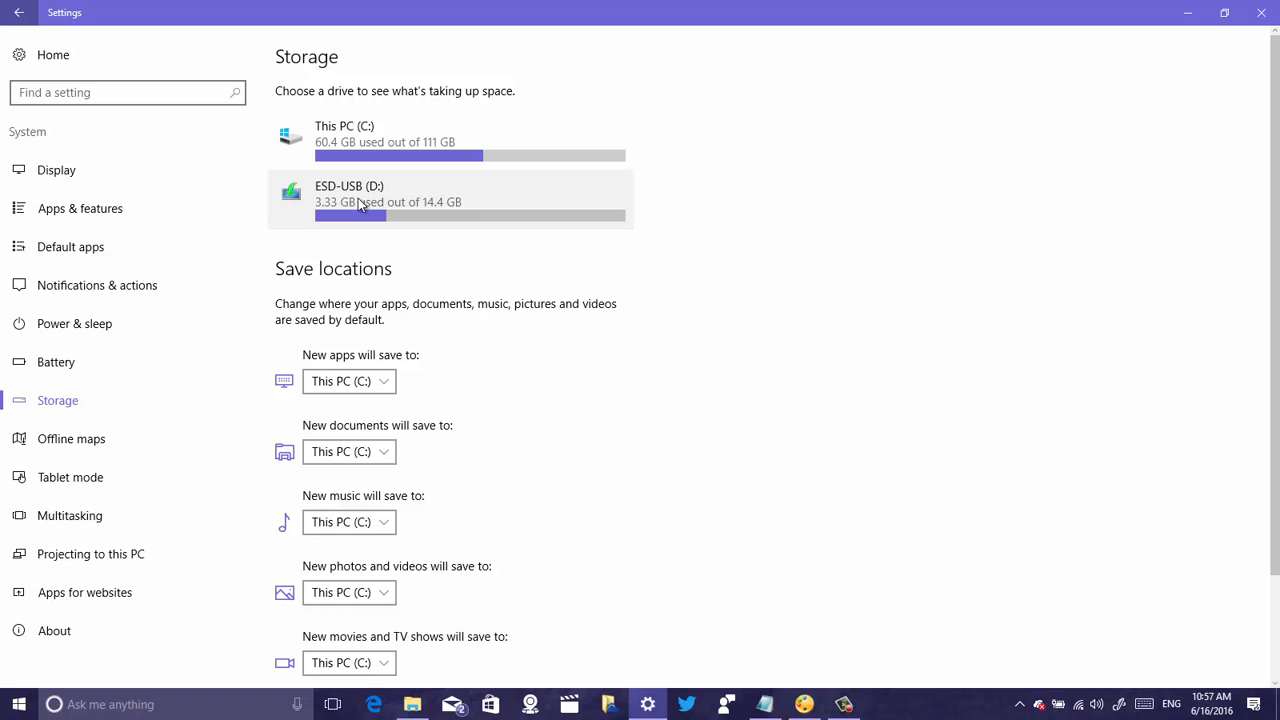
{"action": "mouse_move", "coordinate": [396, 198]}
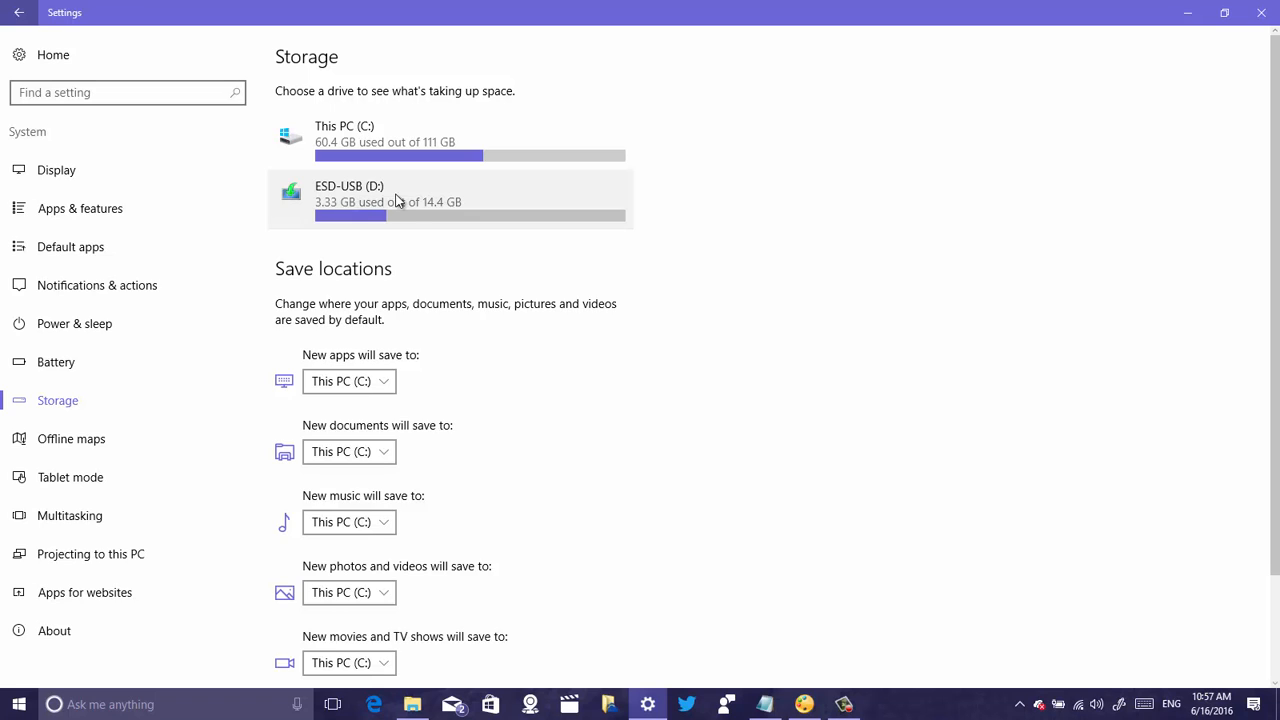
{"action": "mouse_move", "coordinate": [362, 384]}
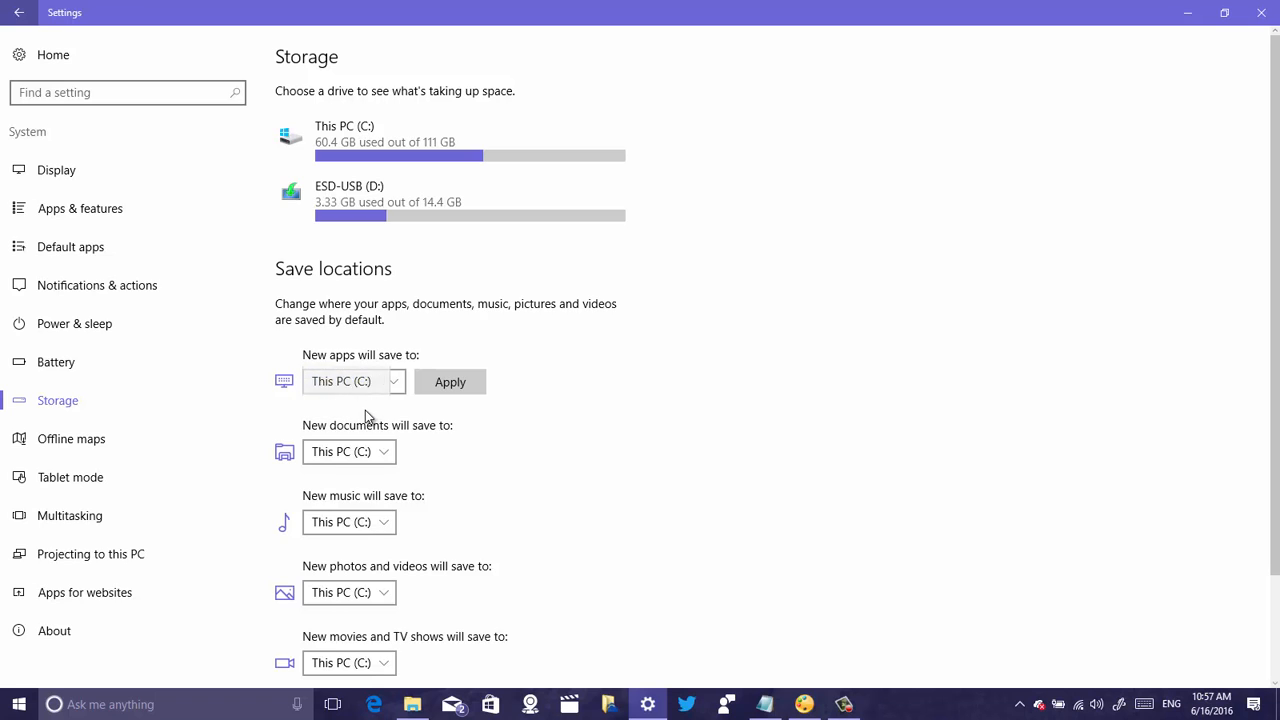
Step: Set 'New apps will save to' to ESD-USB (D:) and apply the change
{"action": "left_click", "coordinate": [354, 380]}
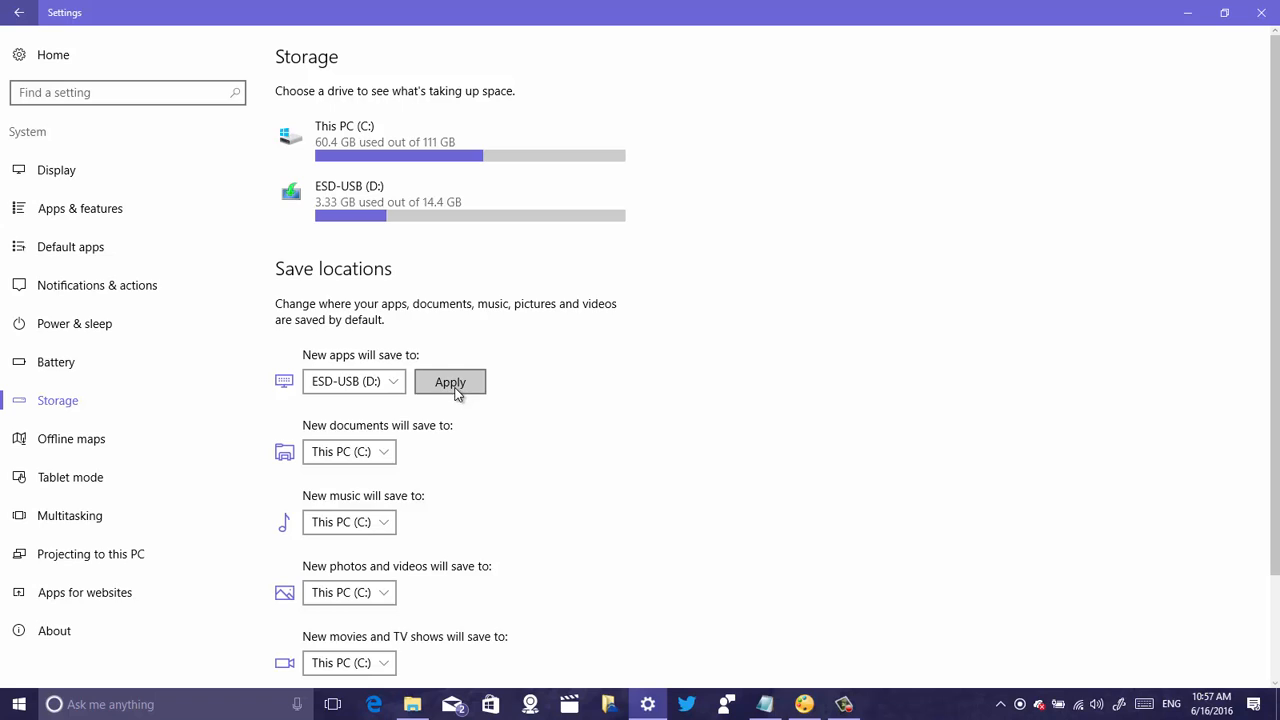
{"action": "left_click", "coordinate": [450, 382]}
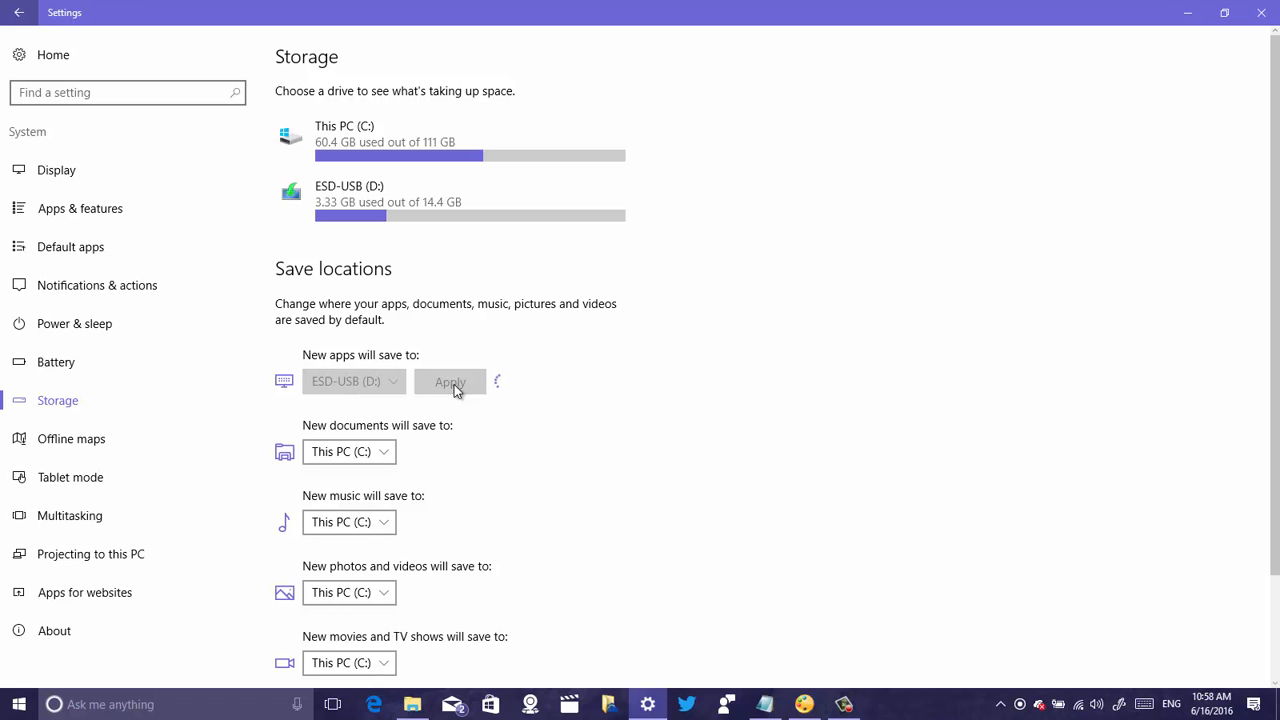
{"action": "left_click", "coordinate": [450, 380]}
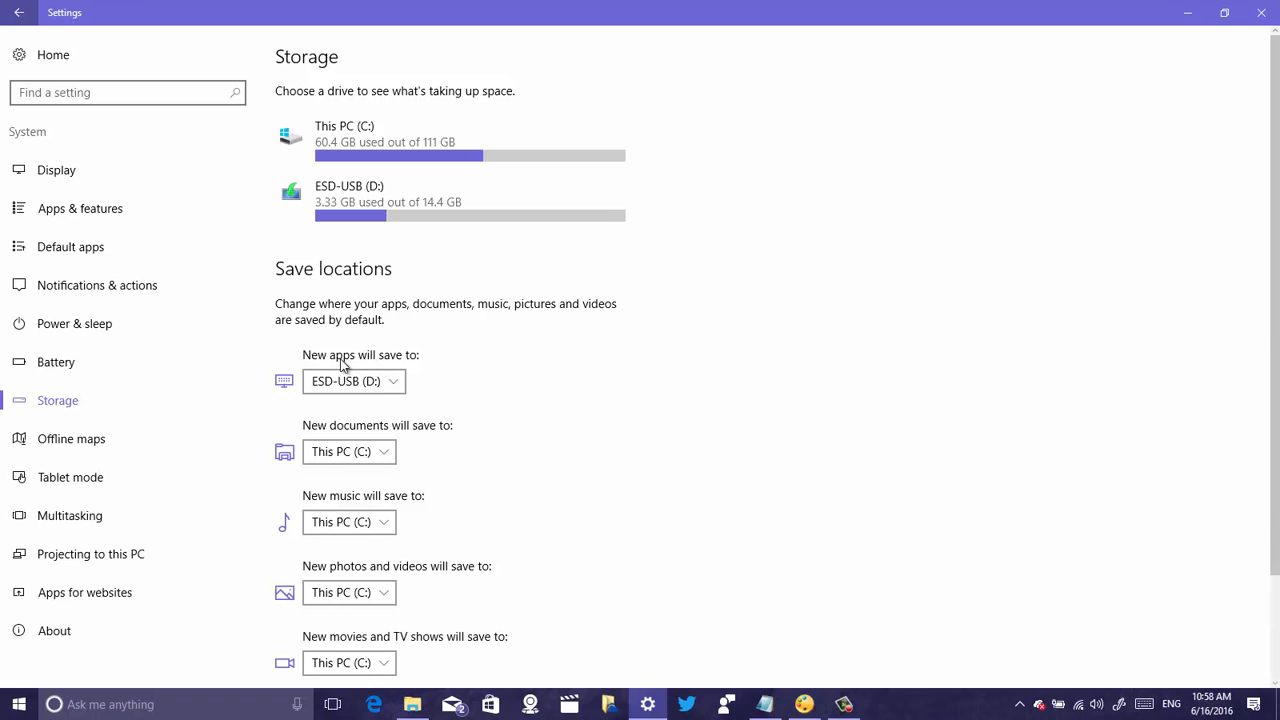
{"action": "mouse_move", "coordinate": [130, 216]}
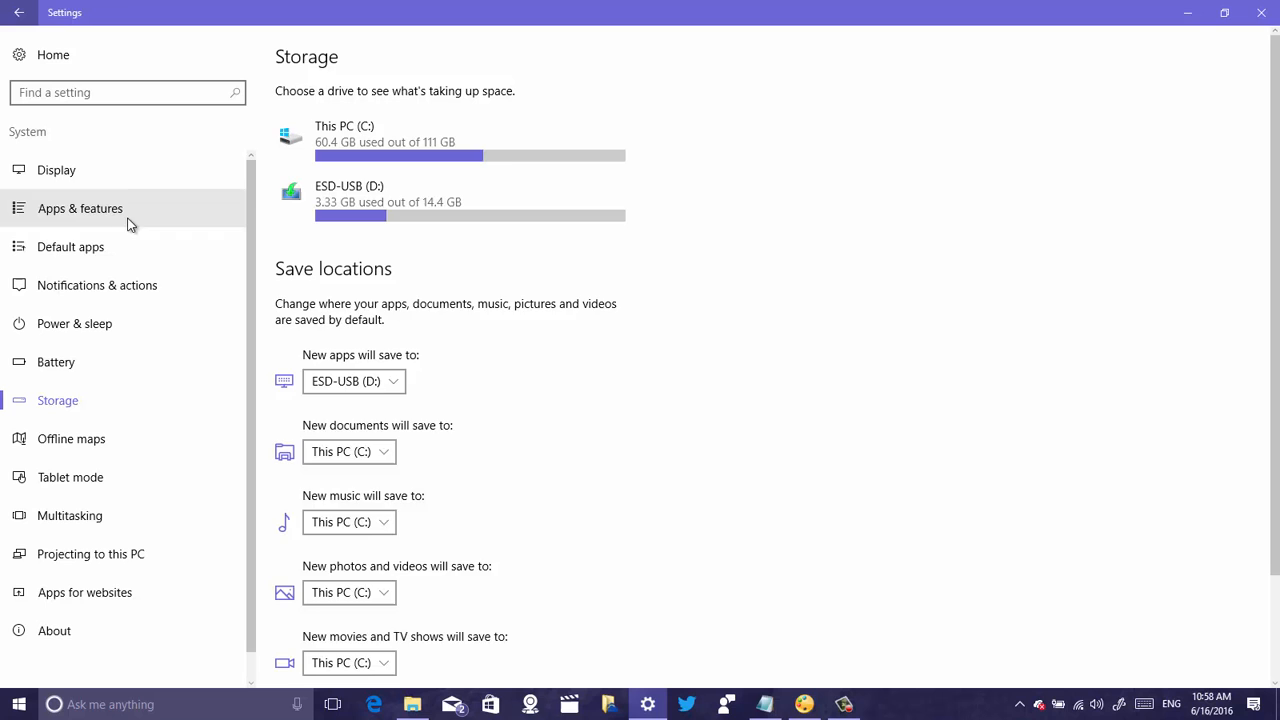
Step: Show the Apps & features list and scroll down to the Facebook entry
{"action": "left_click", "coordinate": [80, 208]}
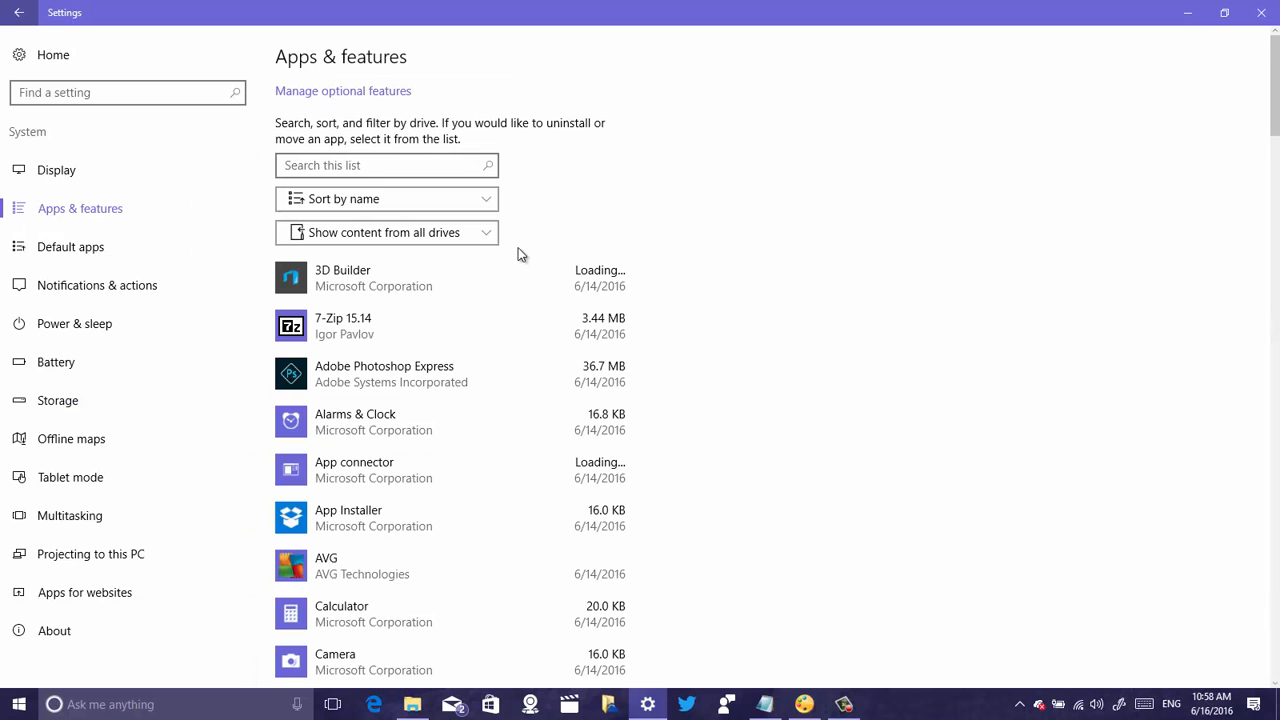
{"action": "scroll", "scroll_direction": "down", "scroll_amount": 3}
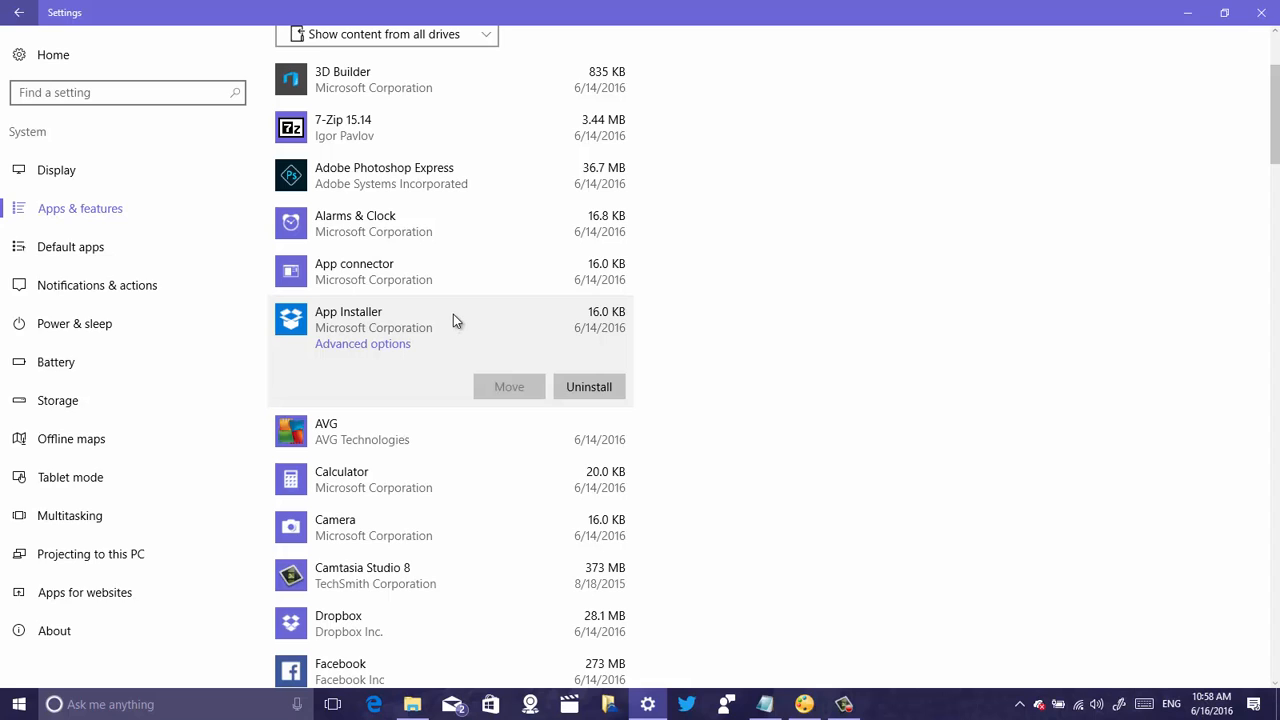
{"action": "mouse_move", "coordinate": [448, 316]}
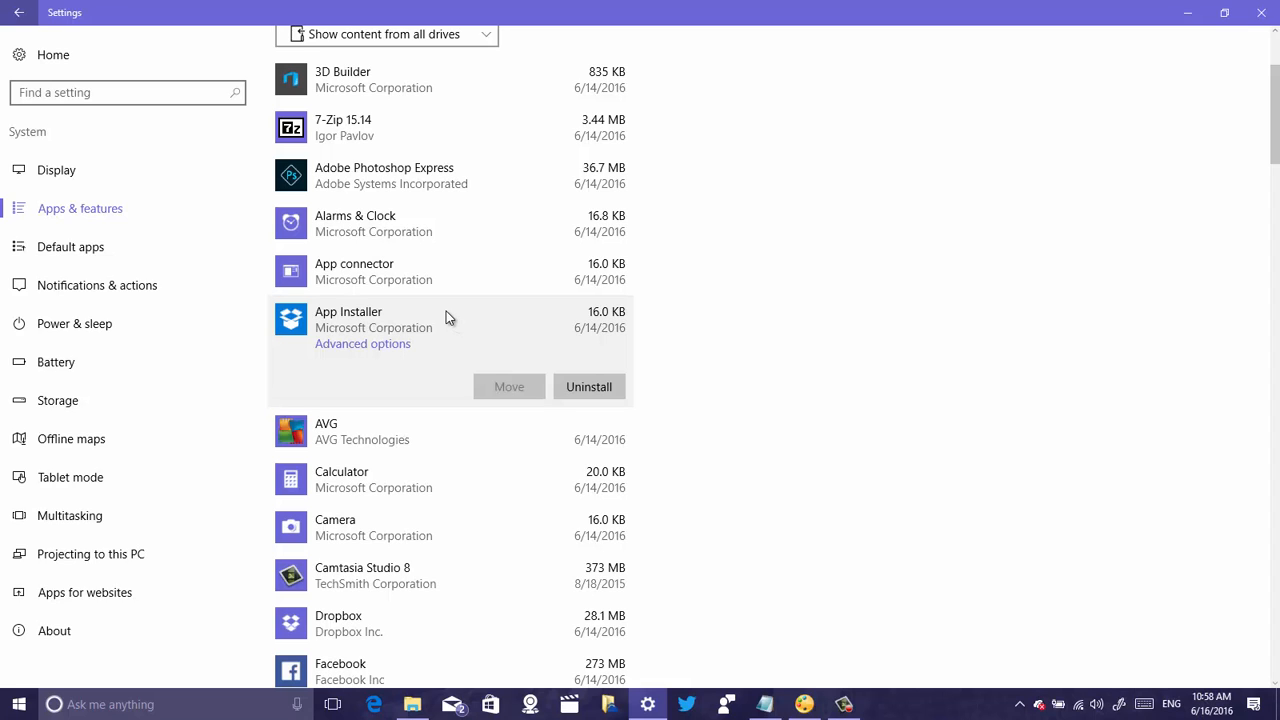
{"action": "mouse_move", "coordinate": [436, 318]}
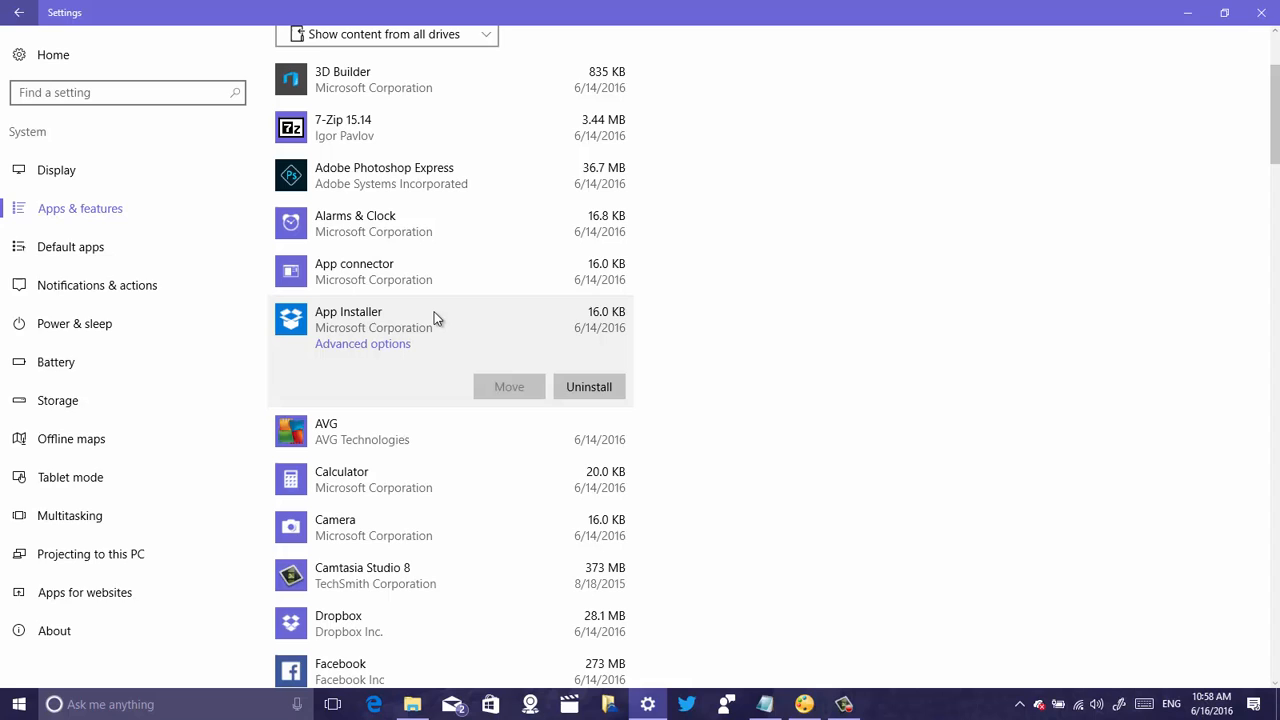
{"action": "mouse_move", "coordinate": [486, 390]}
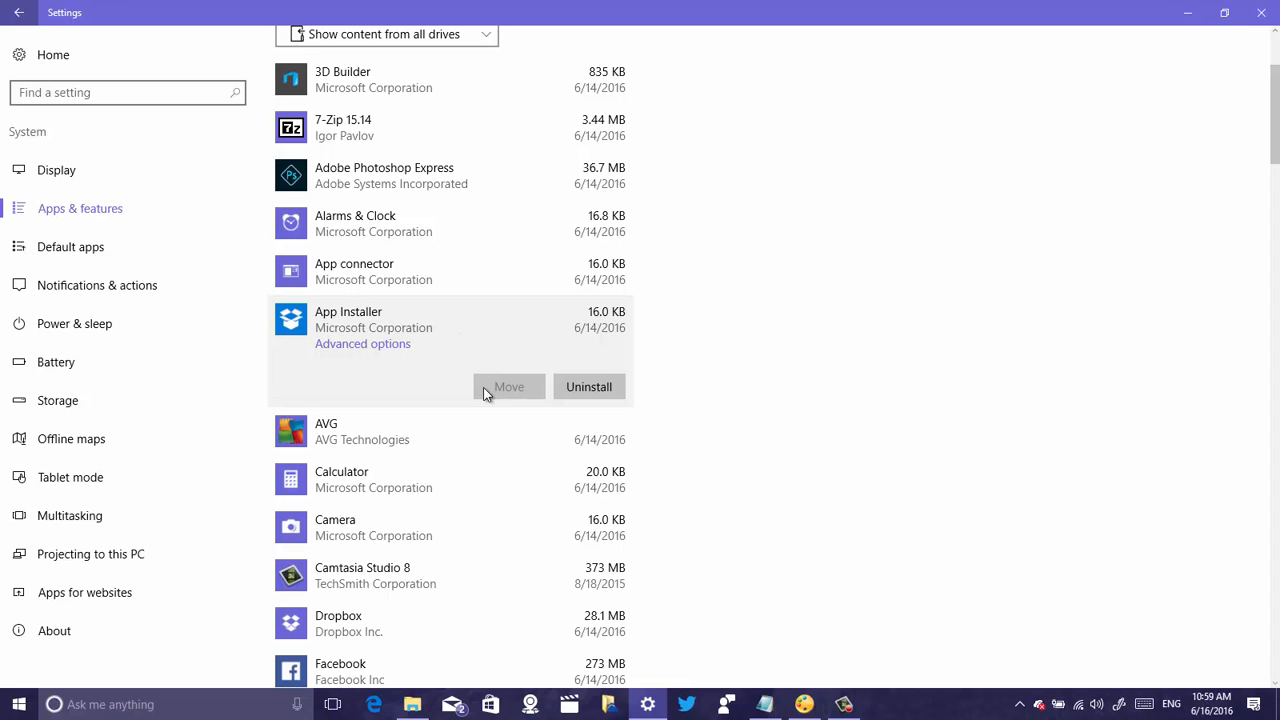
{"action": "mouse_move", "coordinate": [486, 330]}
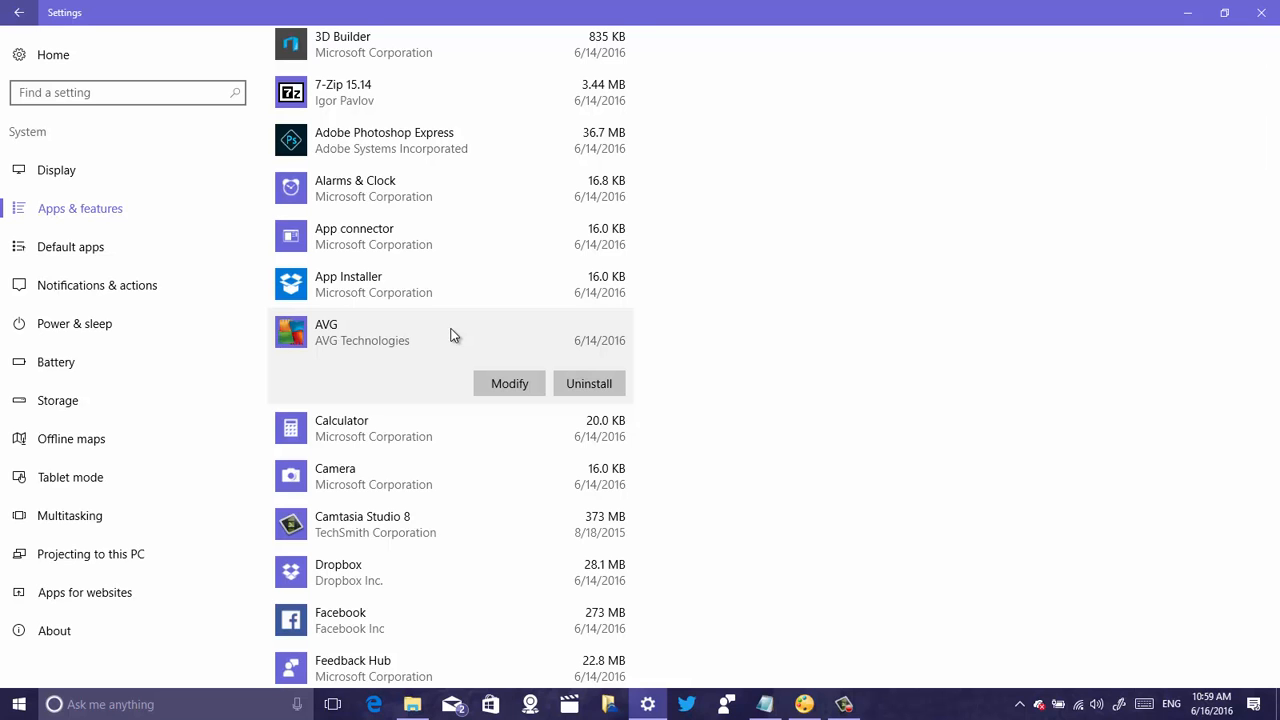
{"action": "scroll", "scroll_direction": "down", "scroll_amount": 3}
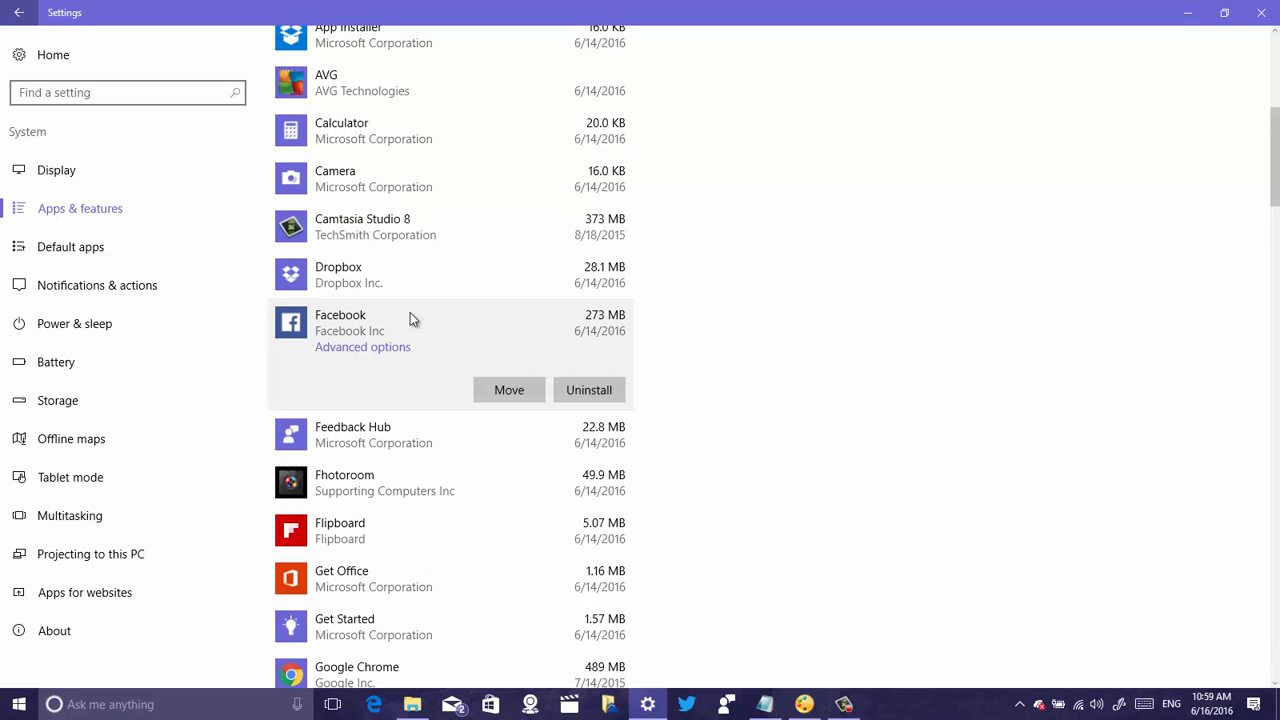
{"action": "mouse_move", "coordinate": [430, 318]}
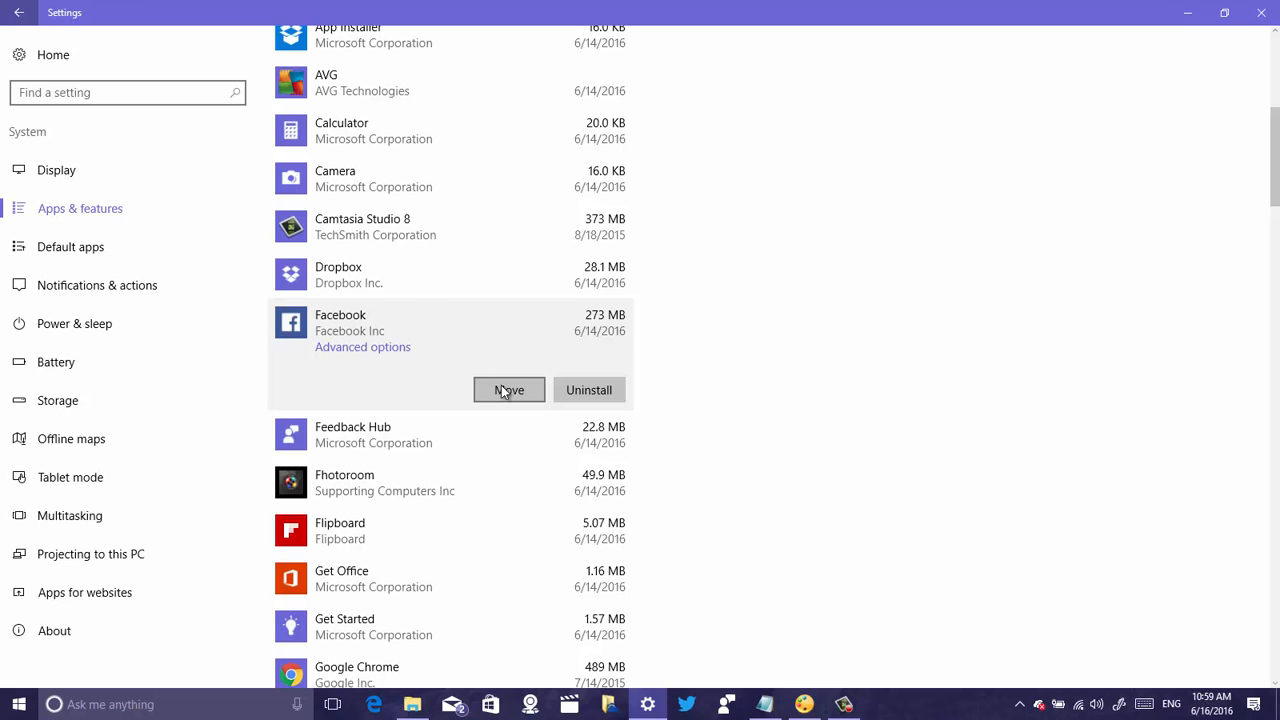
Step: Move the Facebook app to ESD-USB (D:) and confirm the move
{"action": "left_click", "coordinate": [508, 390]}
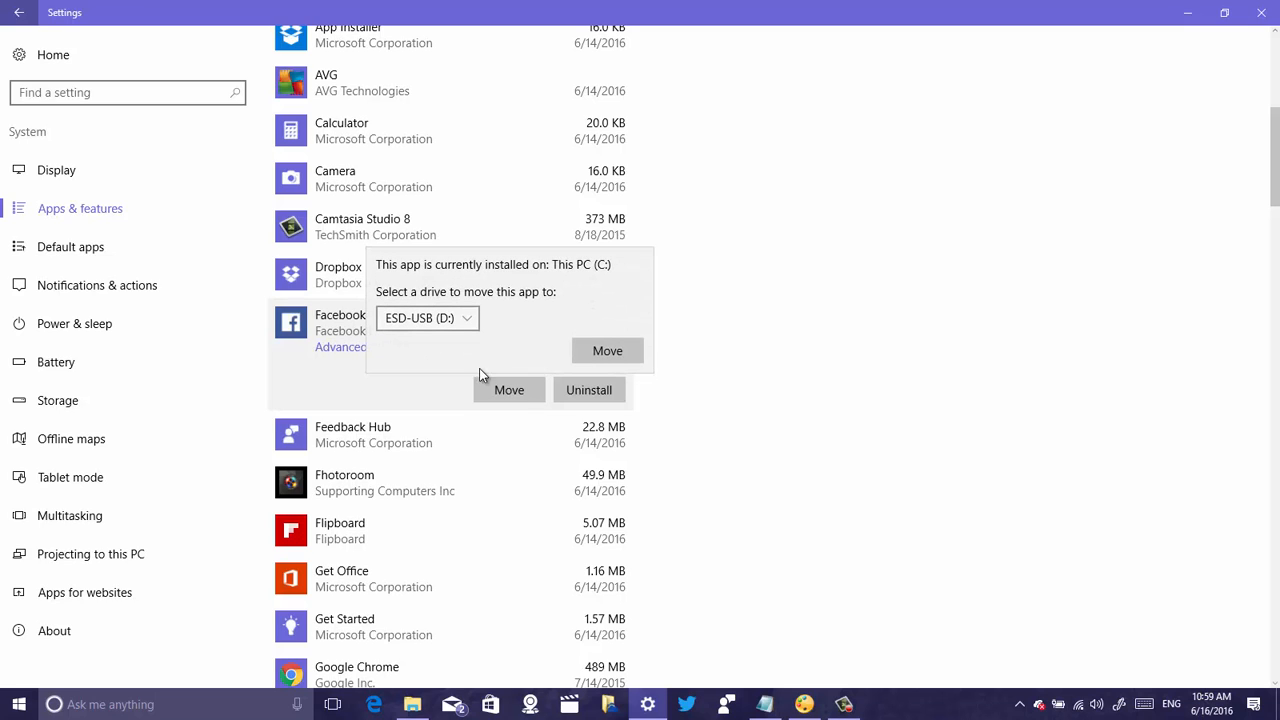
{"action": "left_click", "coordinate": [424, 318]}
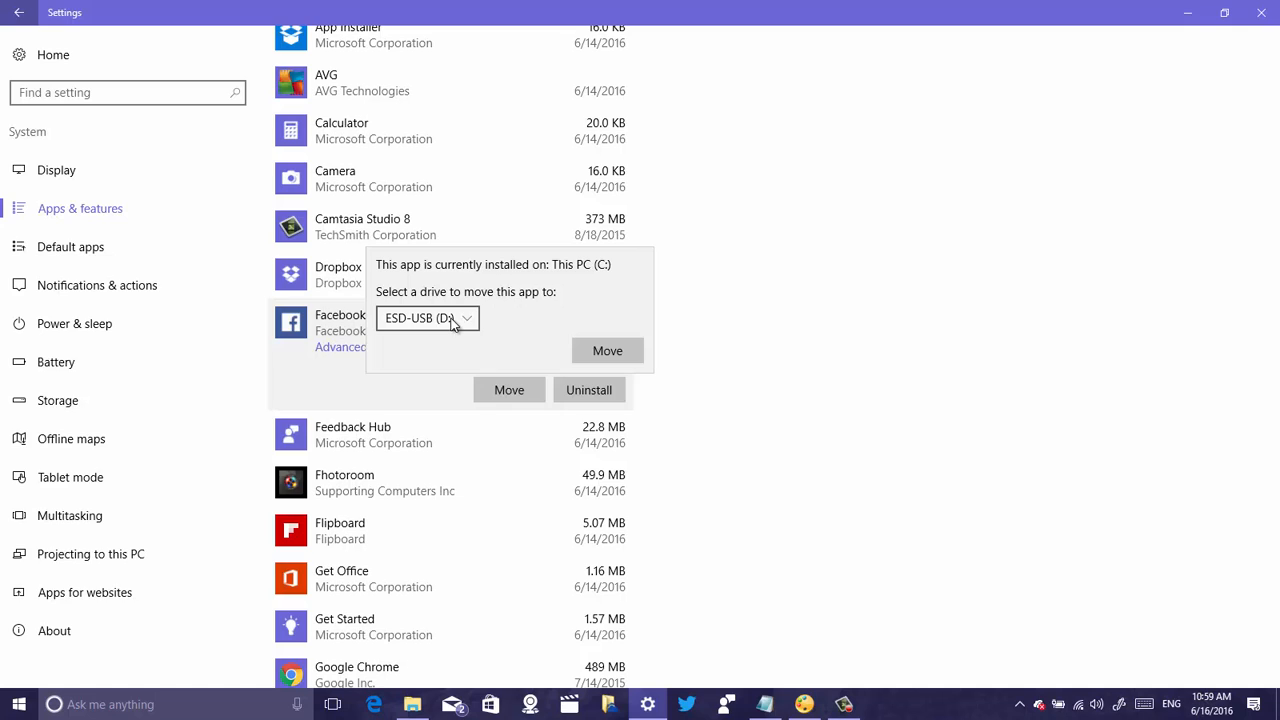
{"action": "mouse_move", "coordinate": [608, 350]}
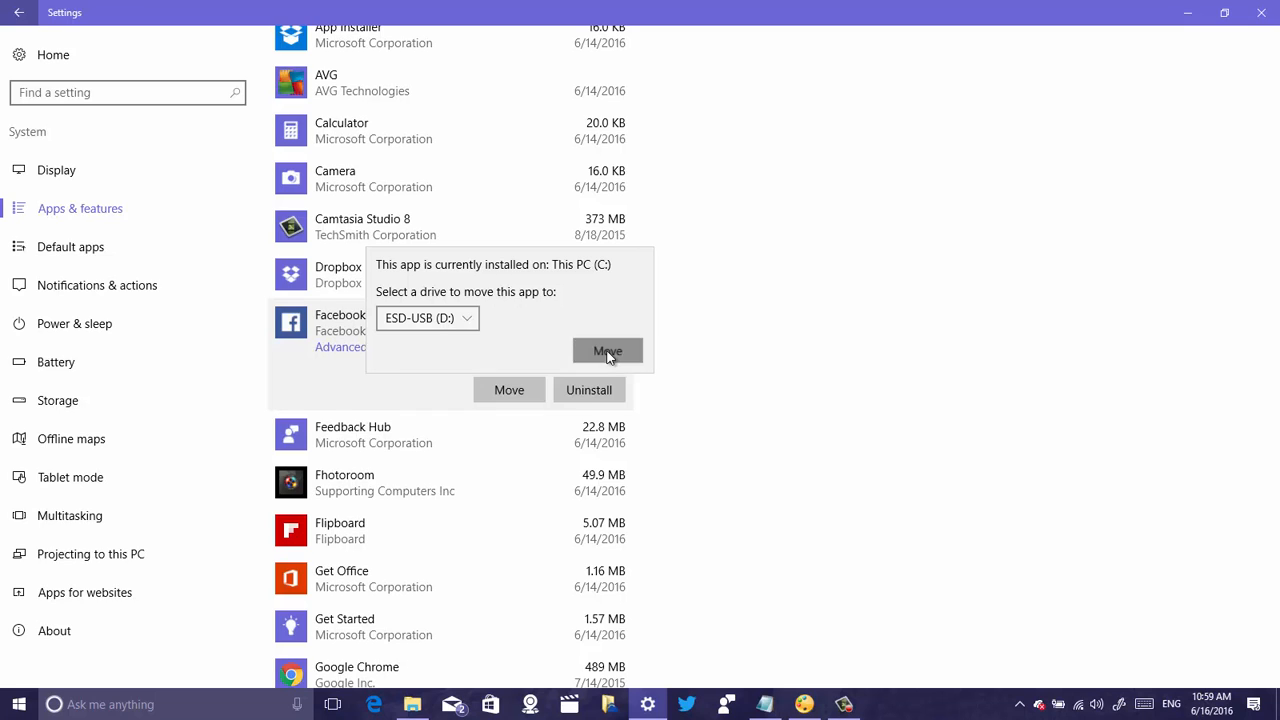
{"action": "left_click", "coordinate": [608, 352]}
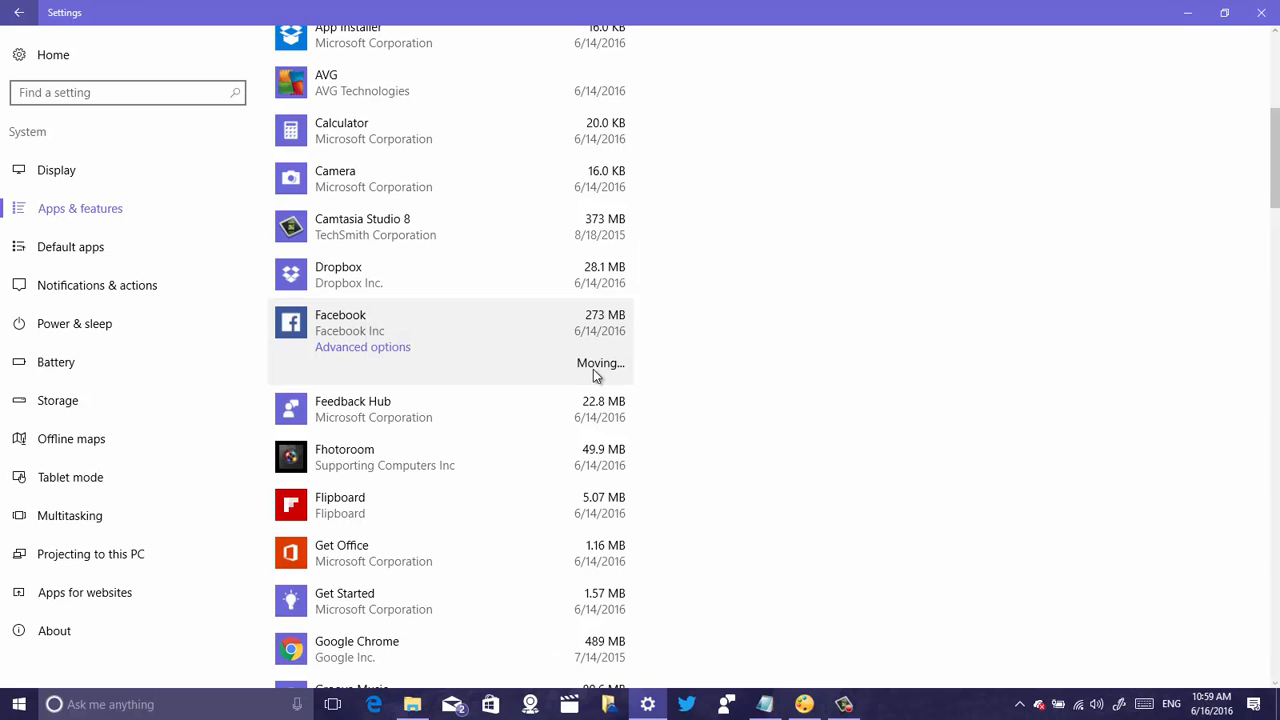
{"action": "mouse_move", "coordinate": [616, 376]}
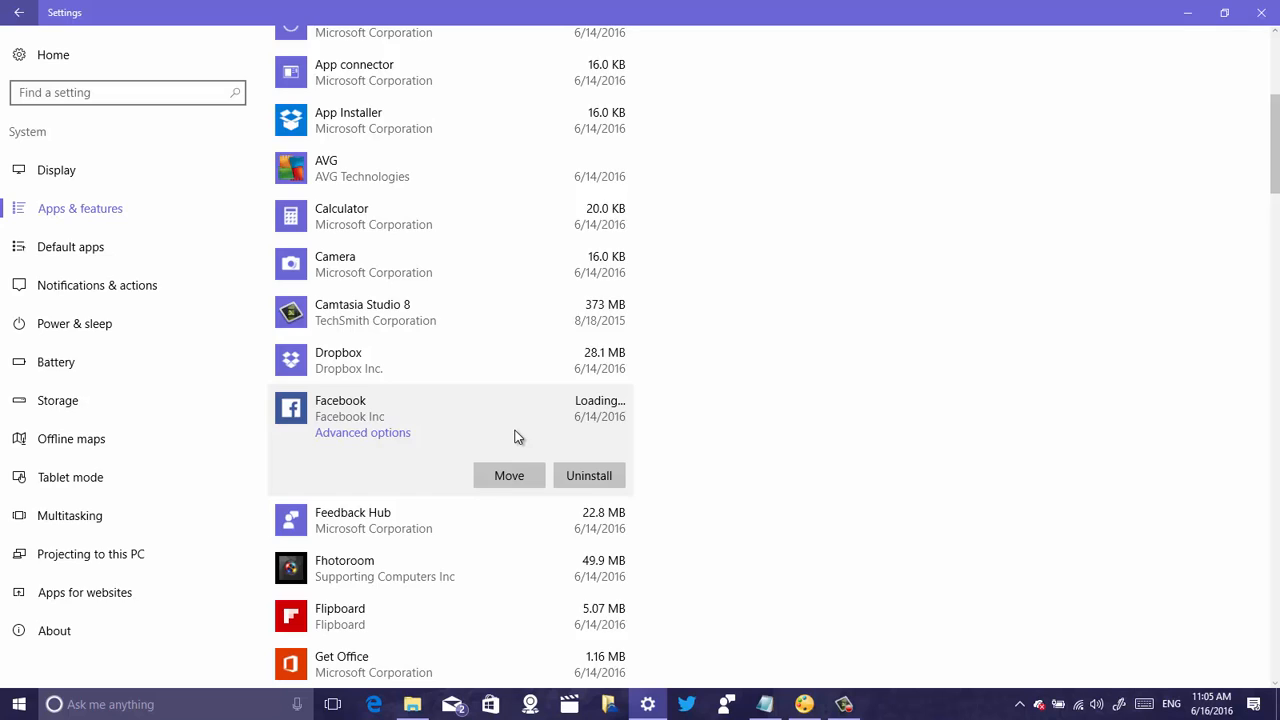
{"action": "mouse_move", "coordinate": [466, 482]}
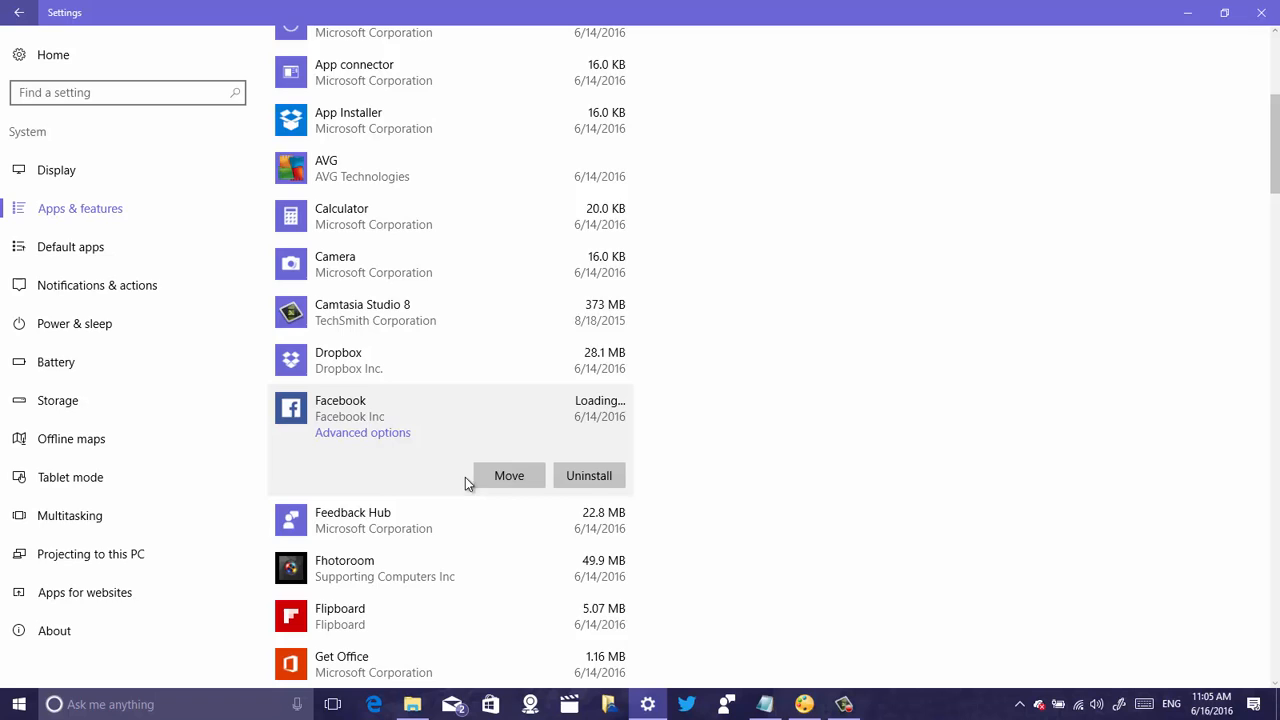
{"action": "mouse_move", "coordinate": [508, 476]}
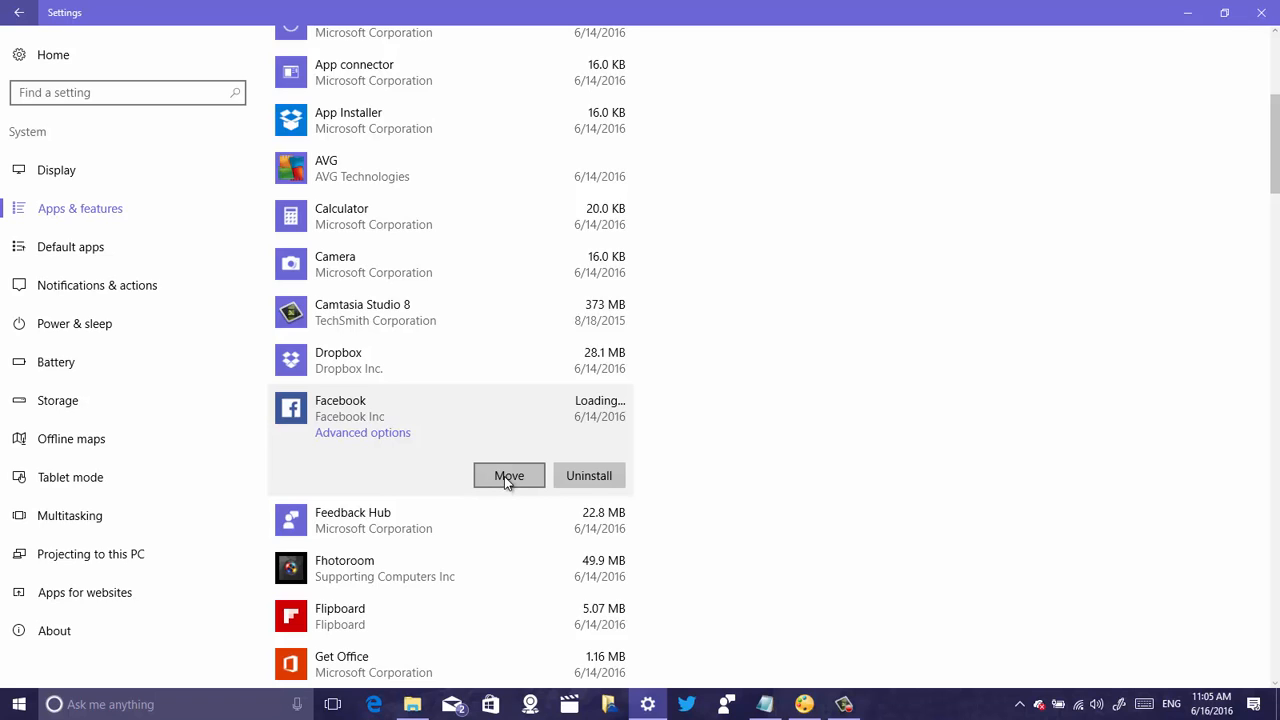
{"action": "left_click", "coordinate": [508, 476]}
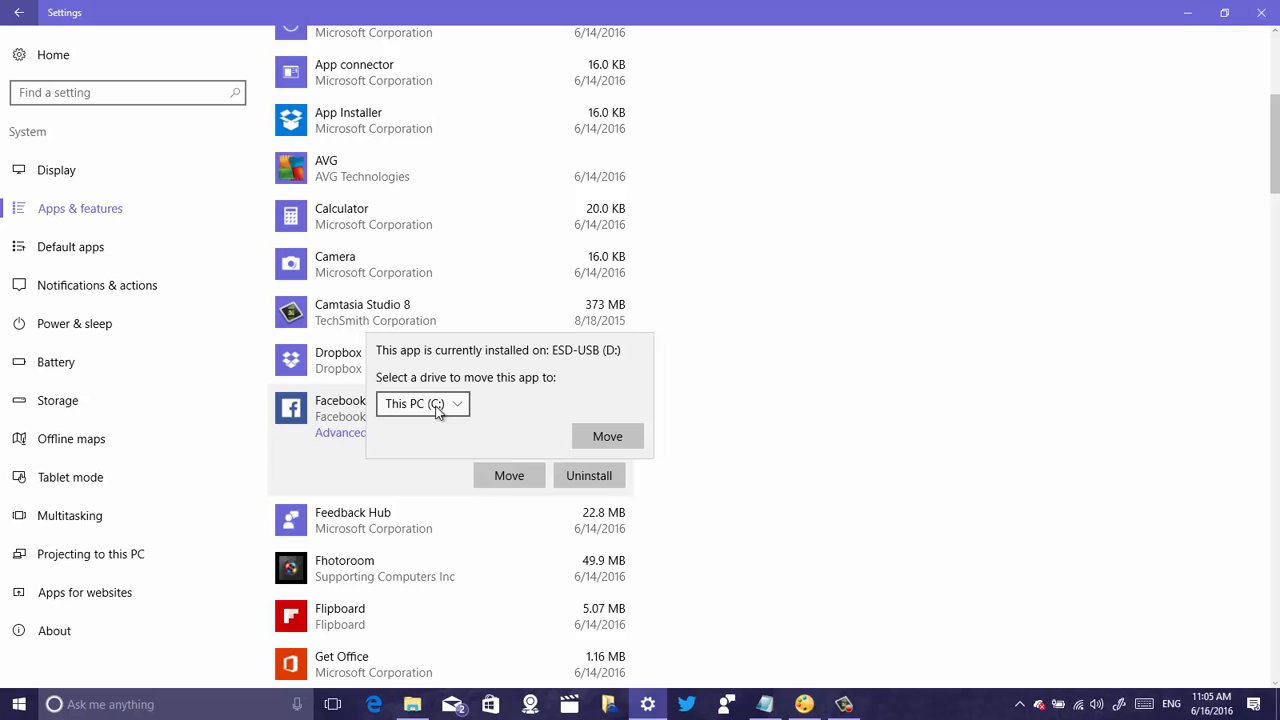
{"action": "mouse_move", "coordinate": [432, 406]}
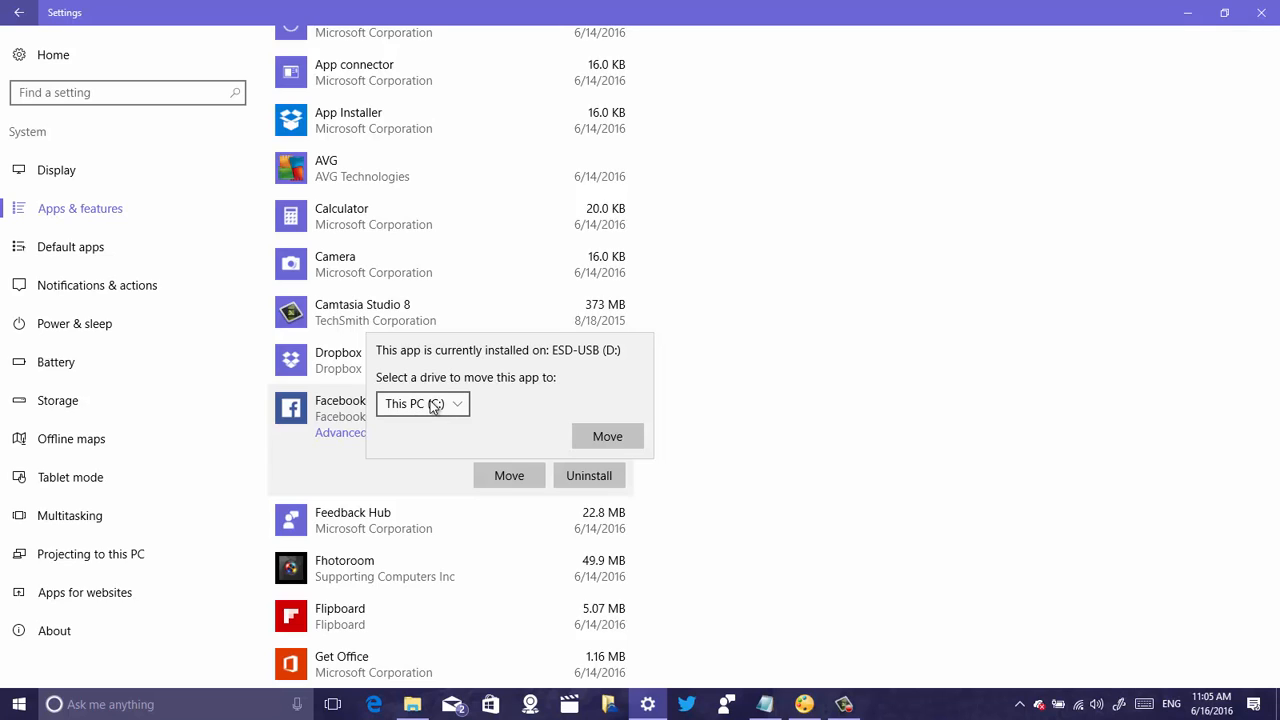
{"action": "left_click", "coordinate": [422, 404]}
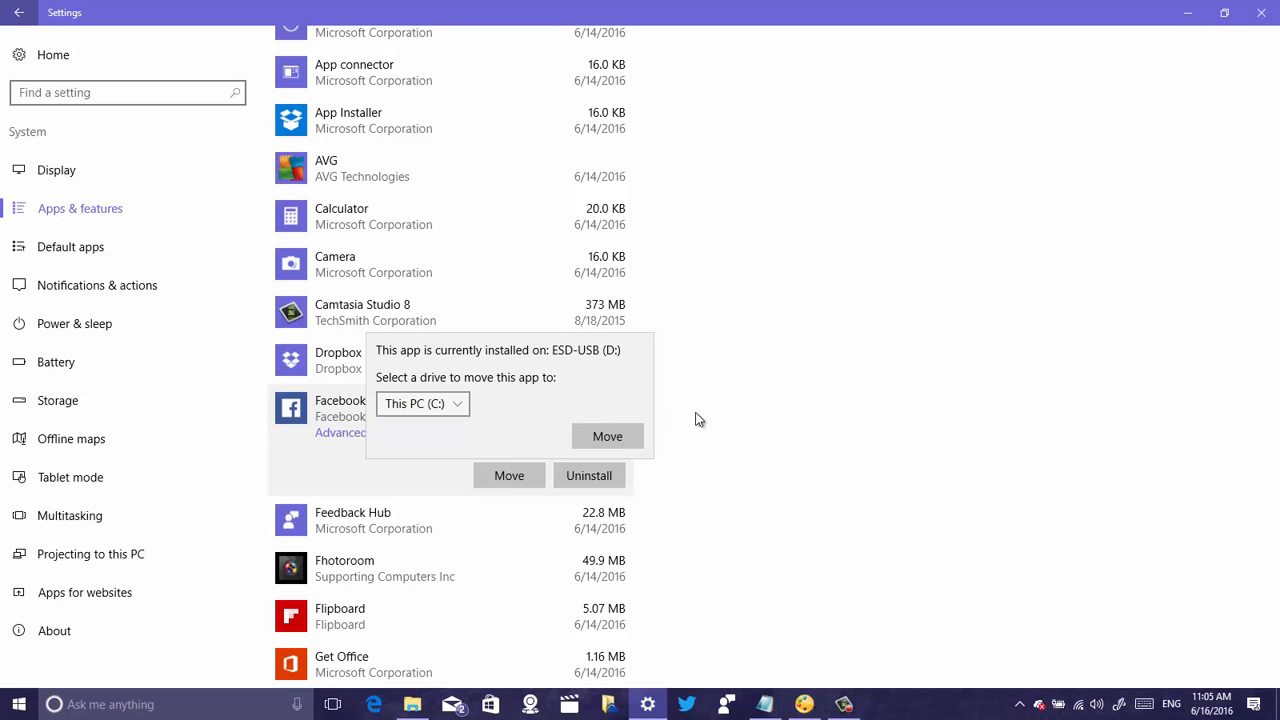
{"action": "mouse_move", "coordinate": [746, 378]}
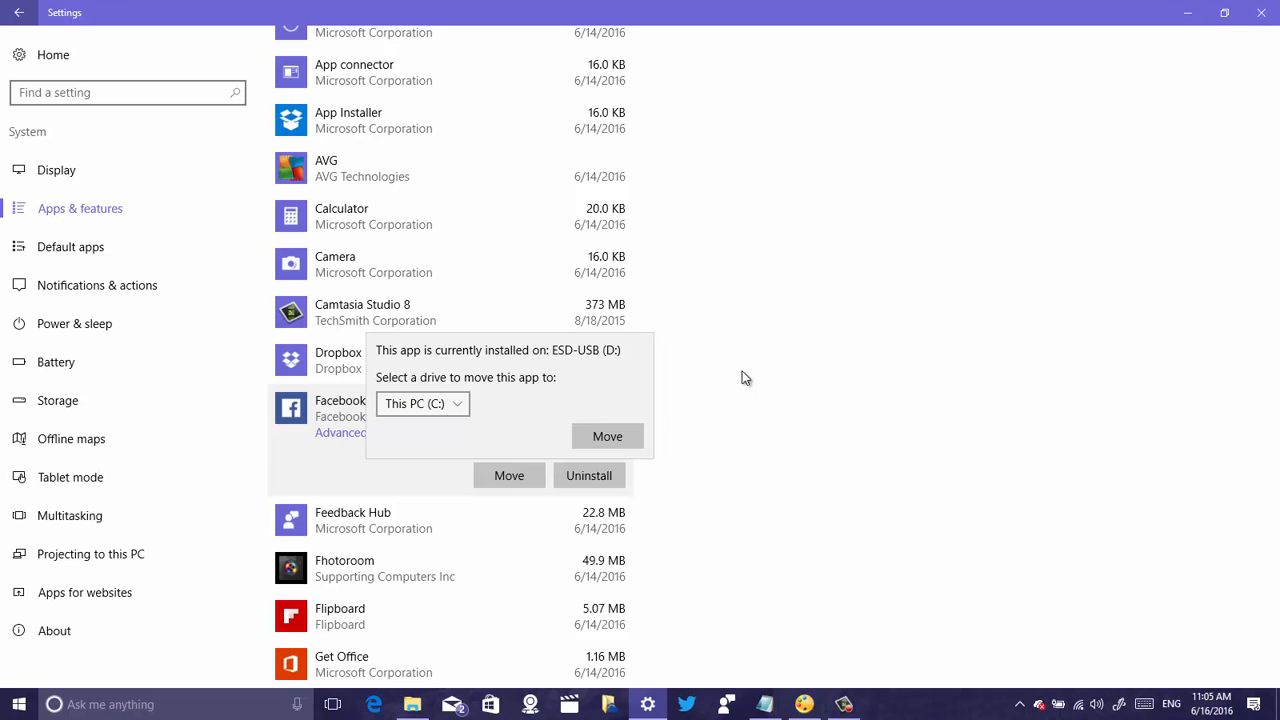
{"action": "mouse_move", "coordinate": [748, 384]}
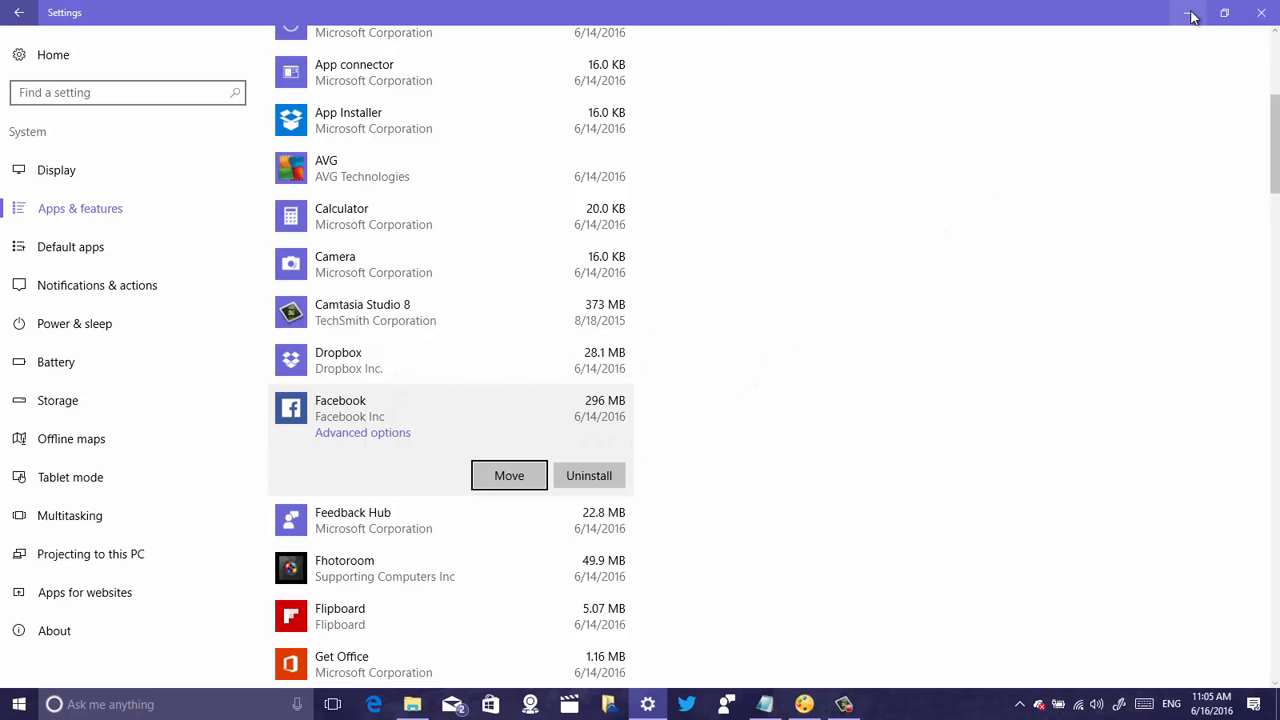
{"action": "mouse_move", "coordinate": [1260, 12]}
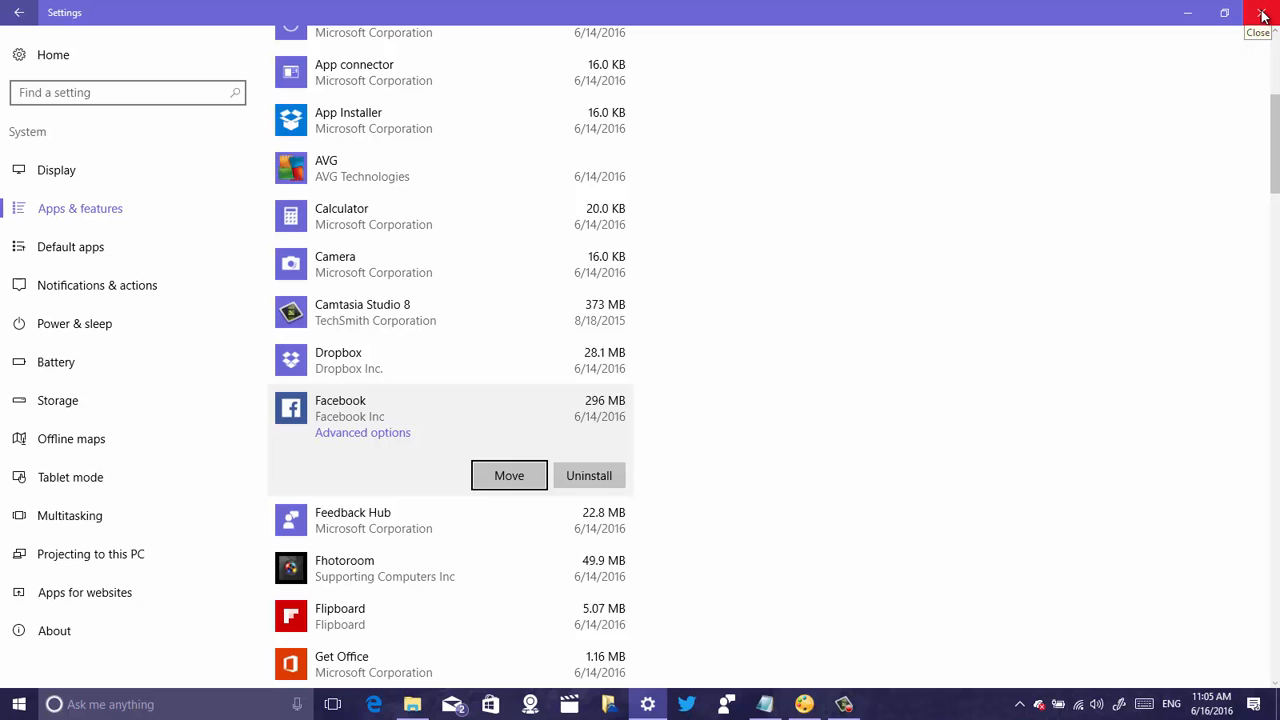
Step: Close Settings and launch the Store app maximized on its Home page
{"action": "left_click", "coordinate": [1262, 12]}
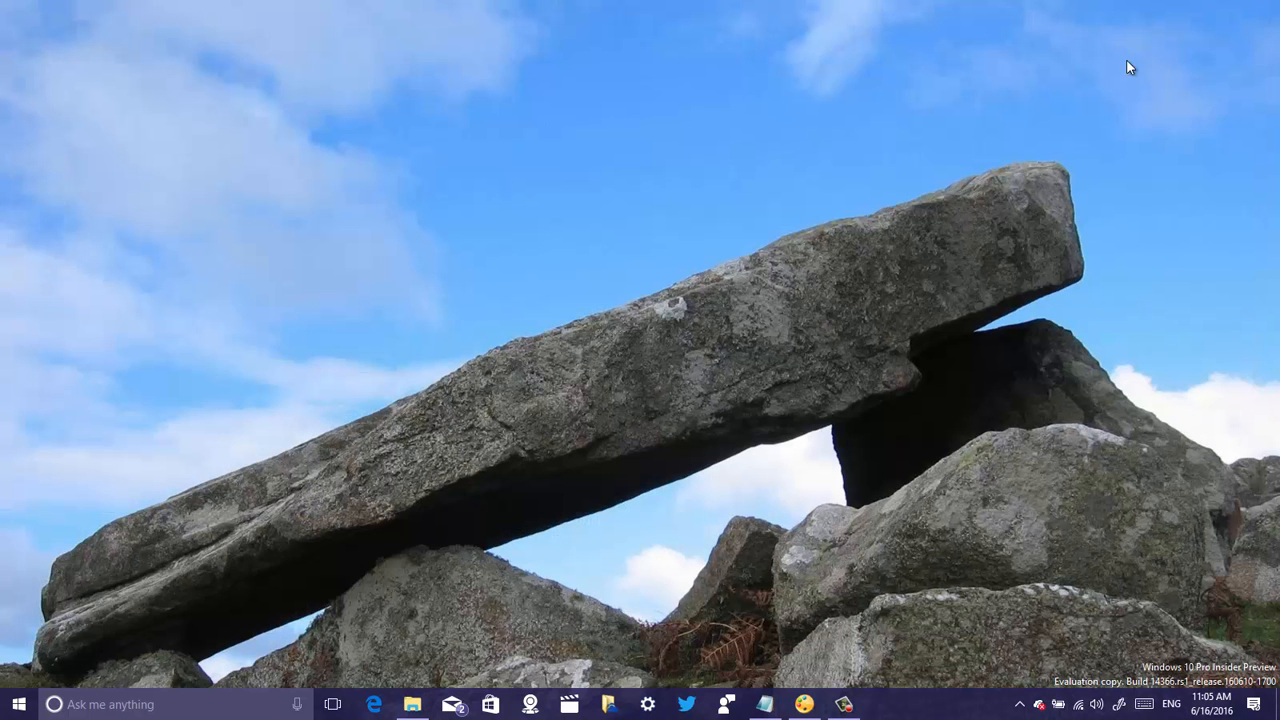
{"action": "mouse_move", "coordinate": [662, 576]}
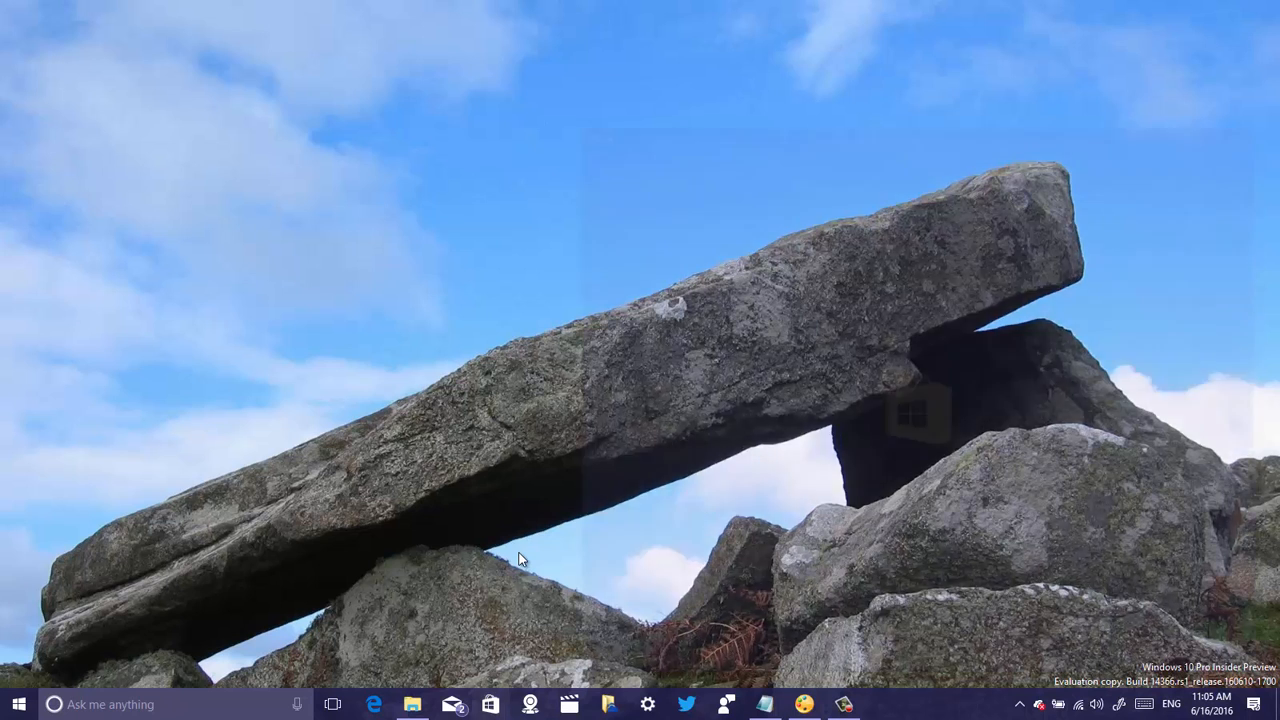
{"action": "left_click", "coordinate": [492, 704]}
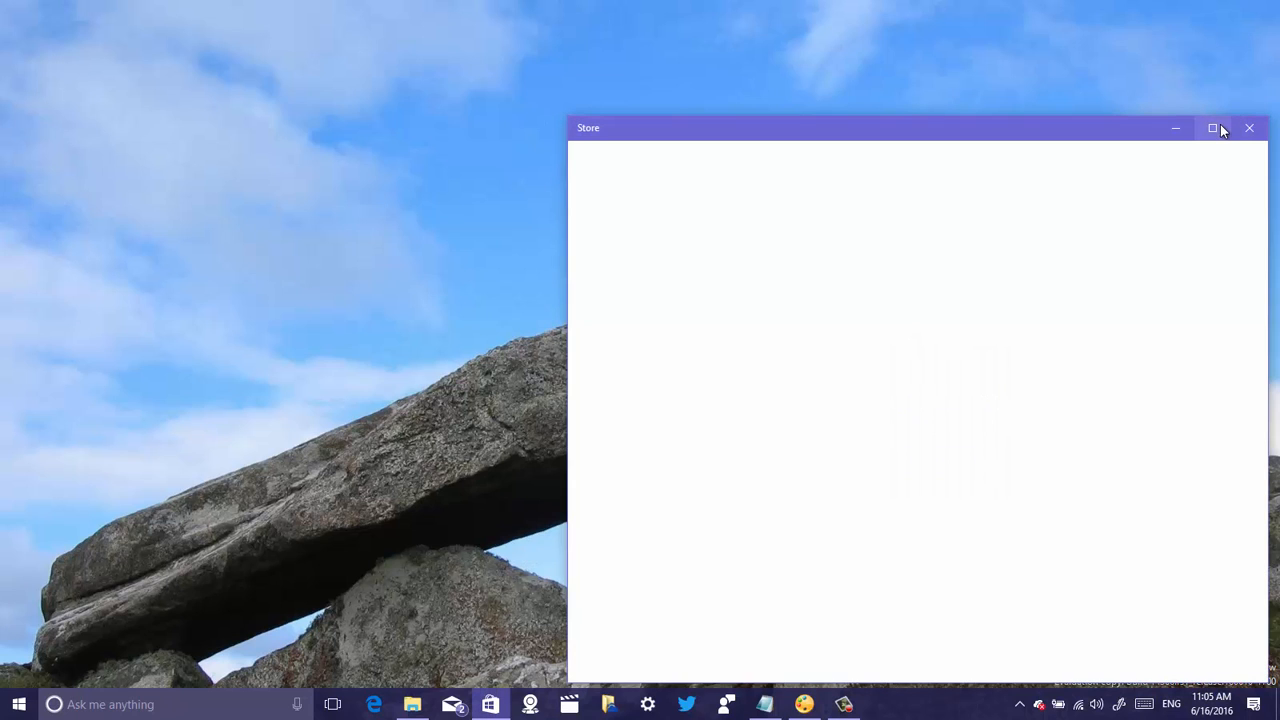
{"action": "left_click", "coordinate": [1212, 128]}
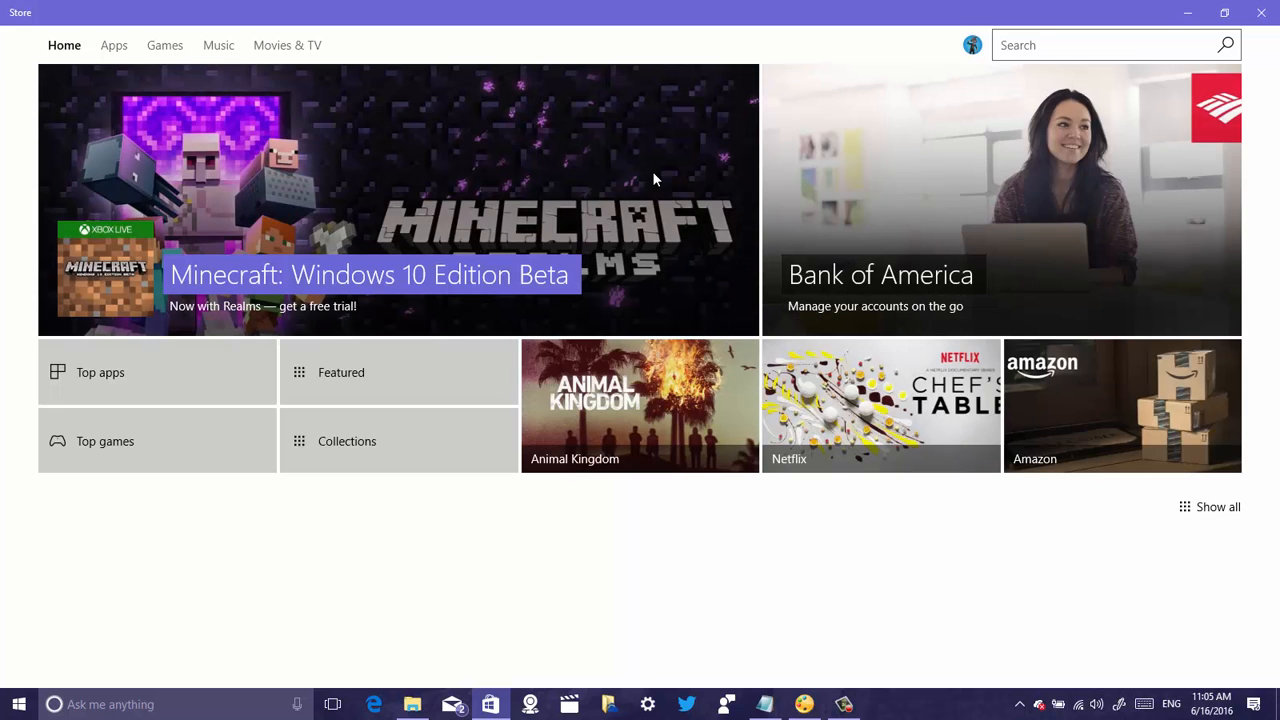
{"action": "mouse_move", "coordinate": [256, 98]}
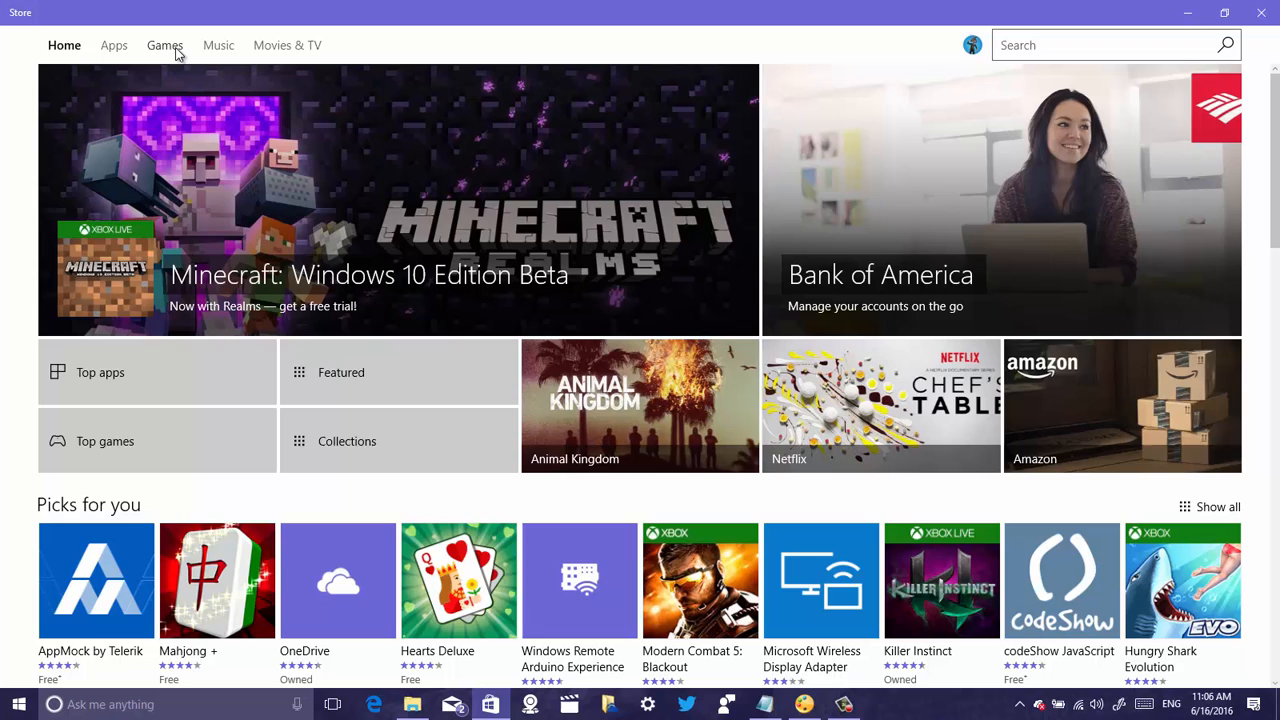
Step: Browse the Games section and select the Killer Instinct tile
{"action": "left_click", "coordinate": [164, 44]}
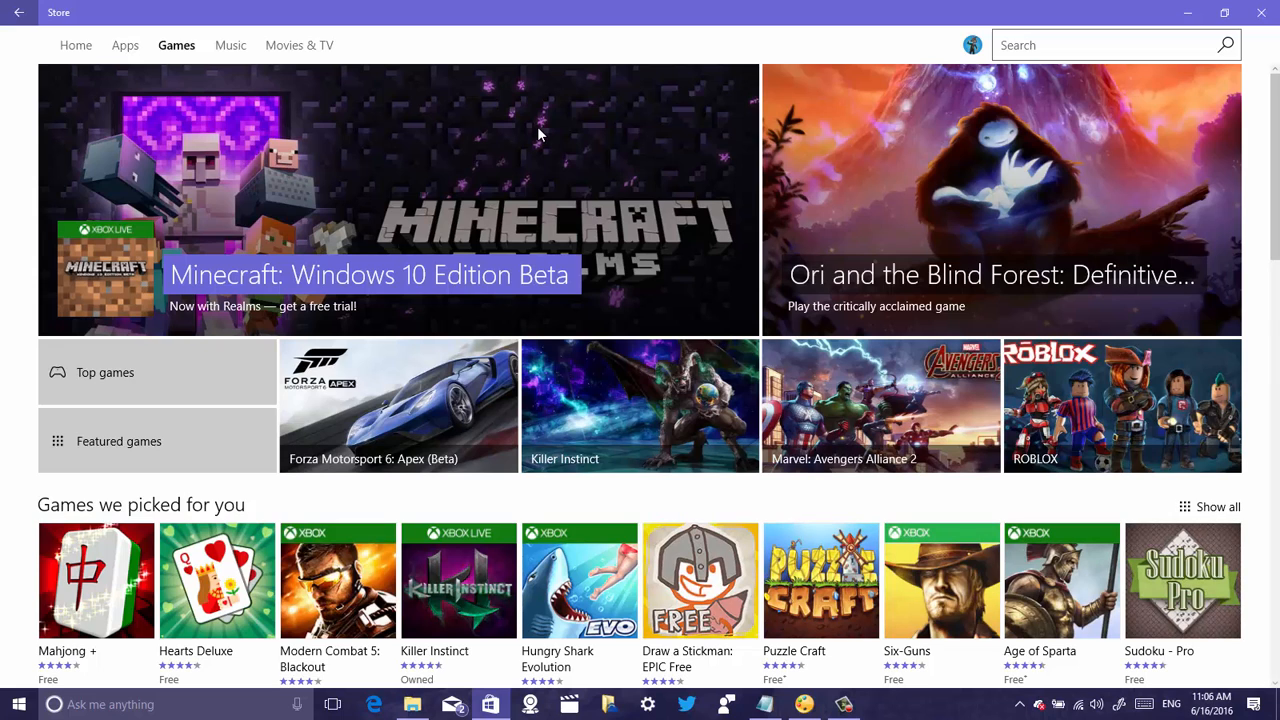
{"action": "mouse_move", "coordinate": [604, 270]}
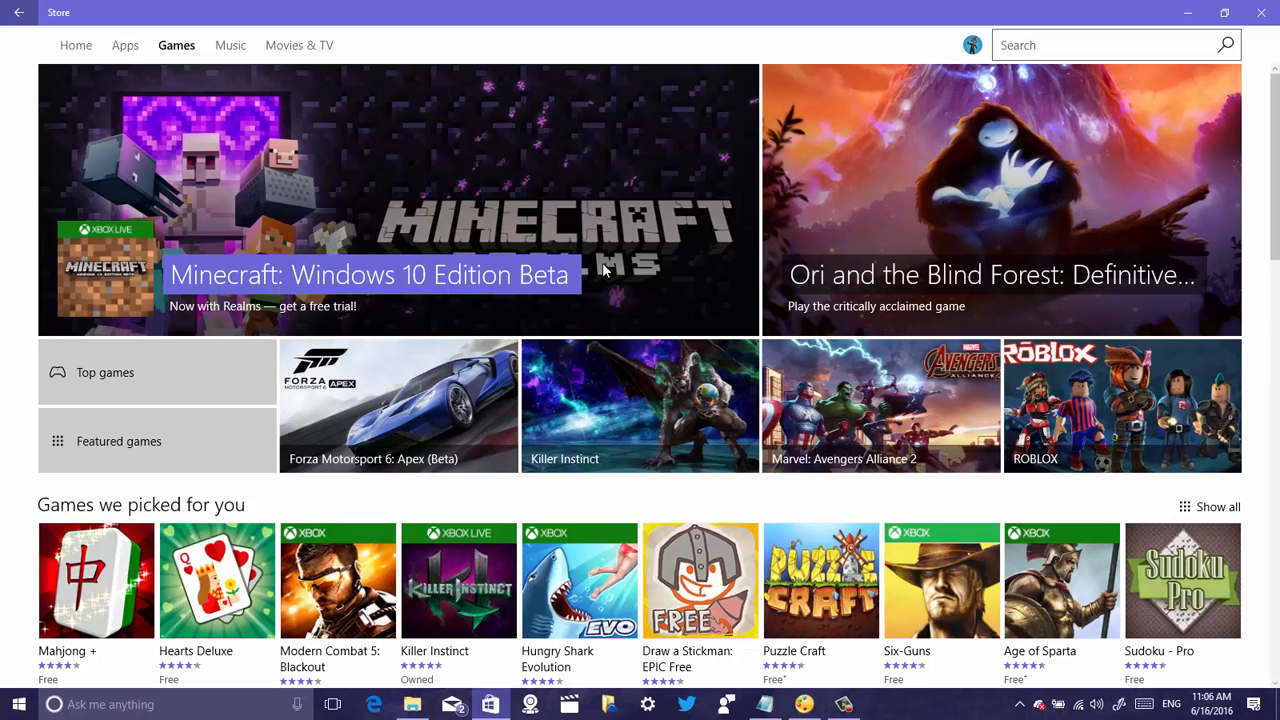
{"action": "mouse_move", "coordinate": [610, 388]}
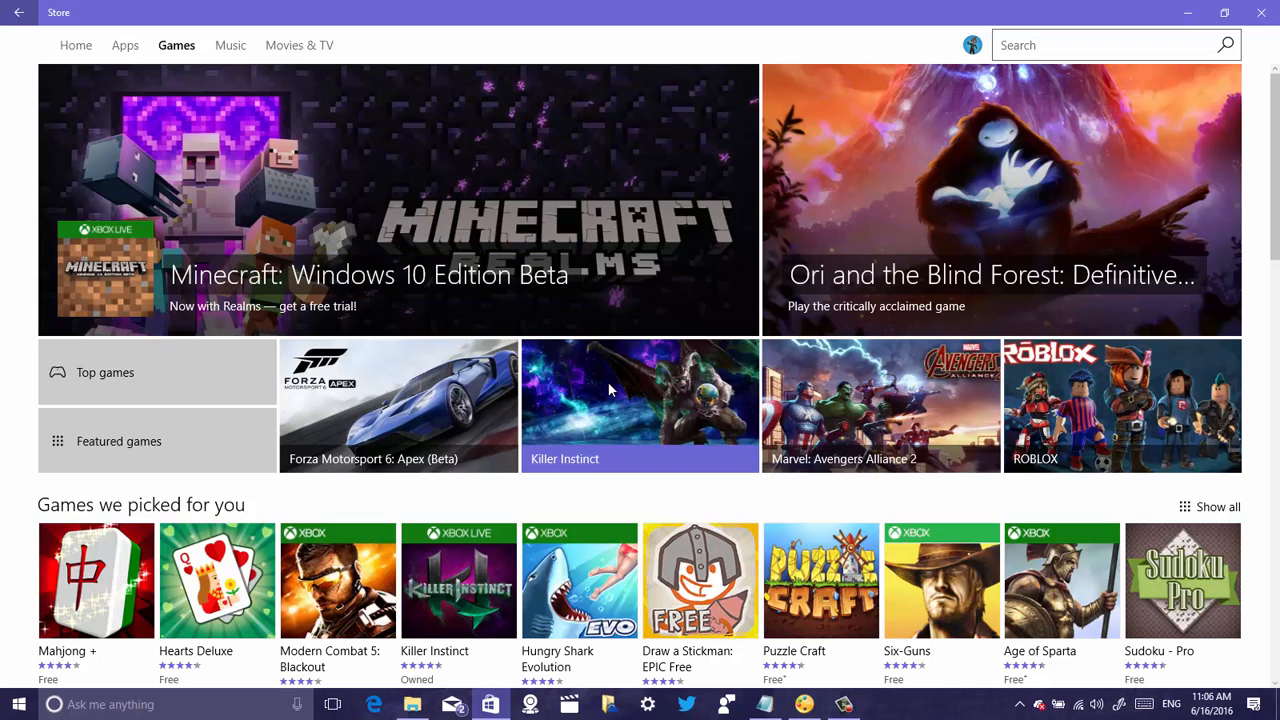
{"action": "mouse_move", "coordinate": [624, 392]}
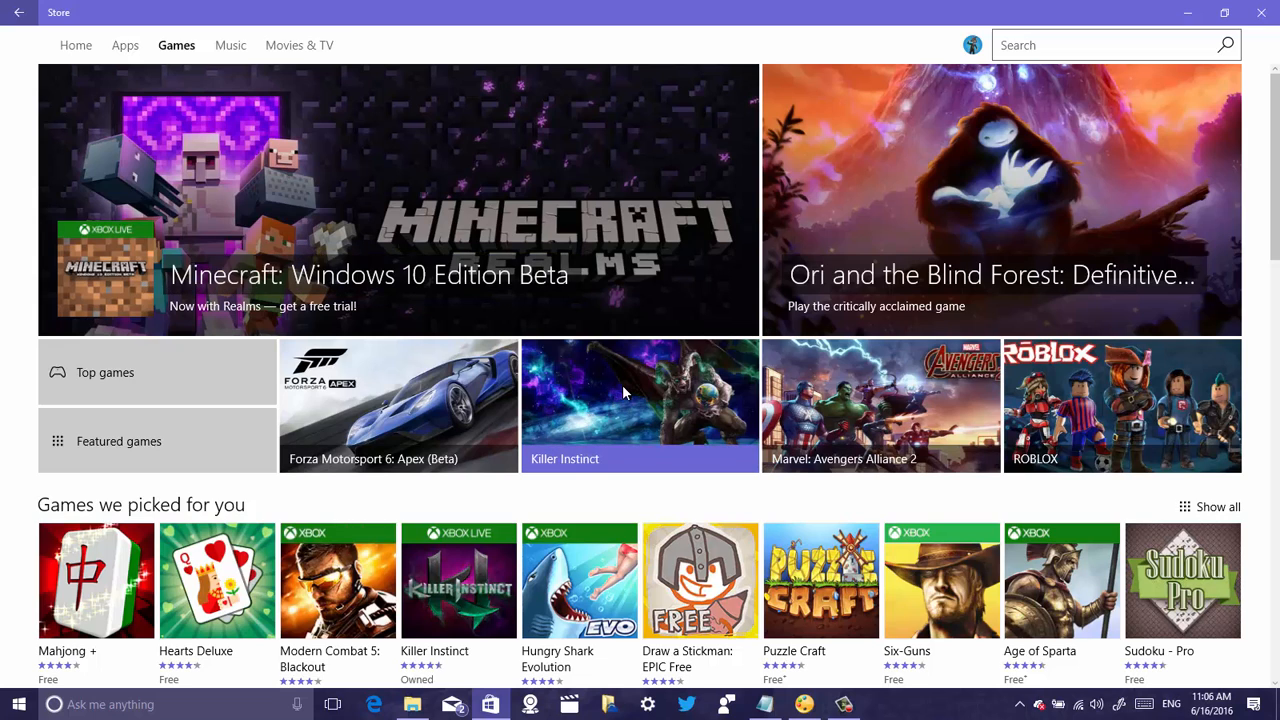
{"action": "left_click", "coordinate": [624, 404]}
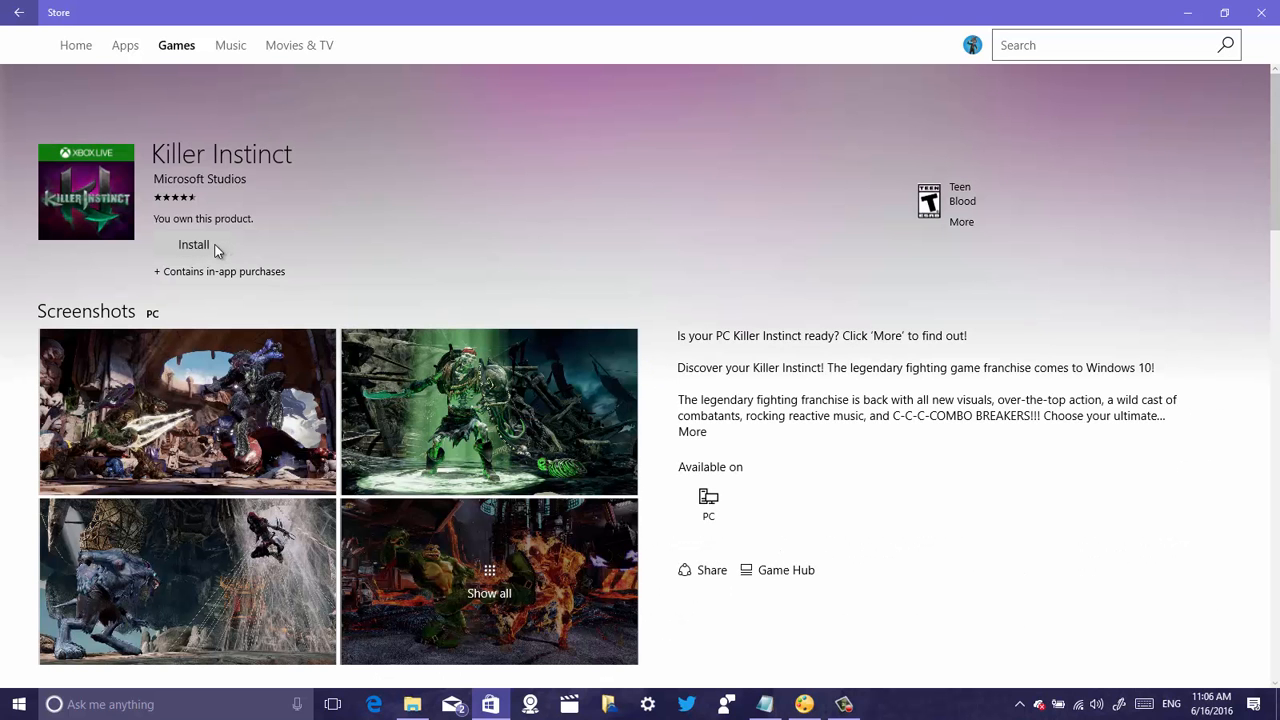
Step: Start the Killer Instinct install so the drive selection dialog appears
{"action": "left_click", "coordinate": [192, 244]}
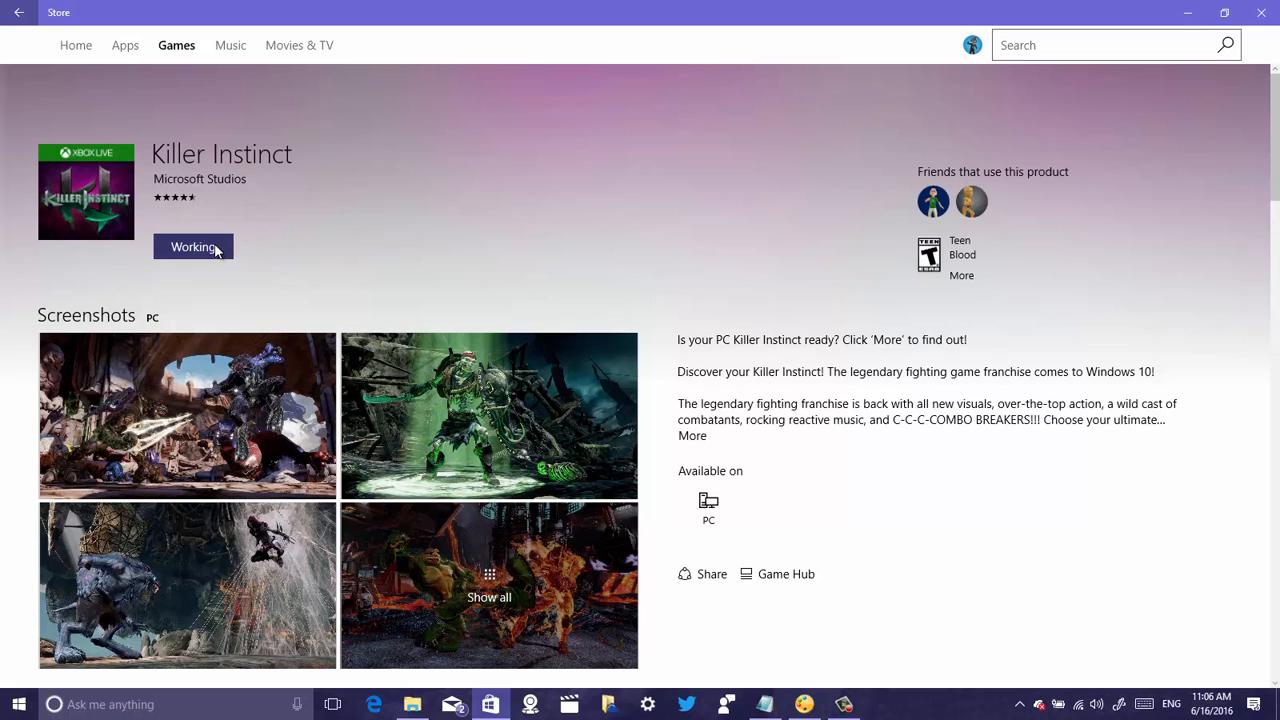
{"action": "mouse_move", "coordinate": [536, 264]}
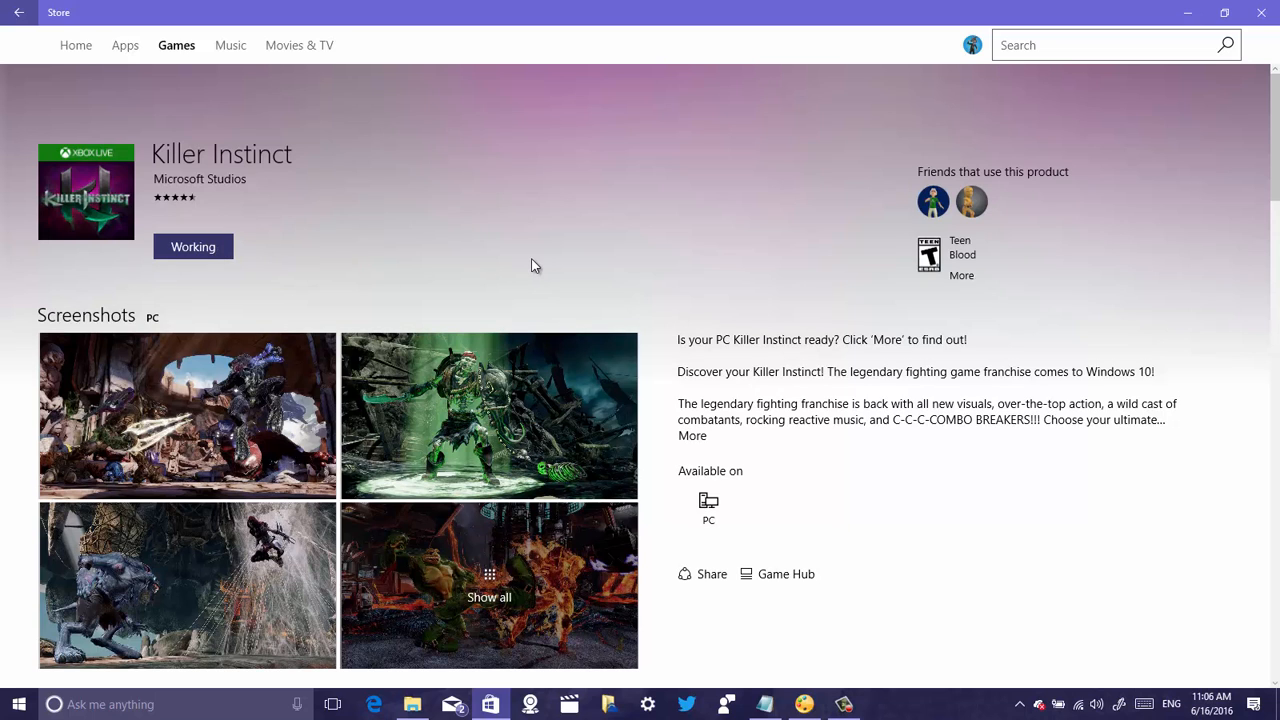
{"action": "left_click", "coordinate": [192, 246]}
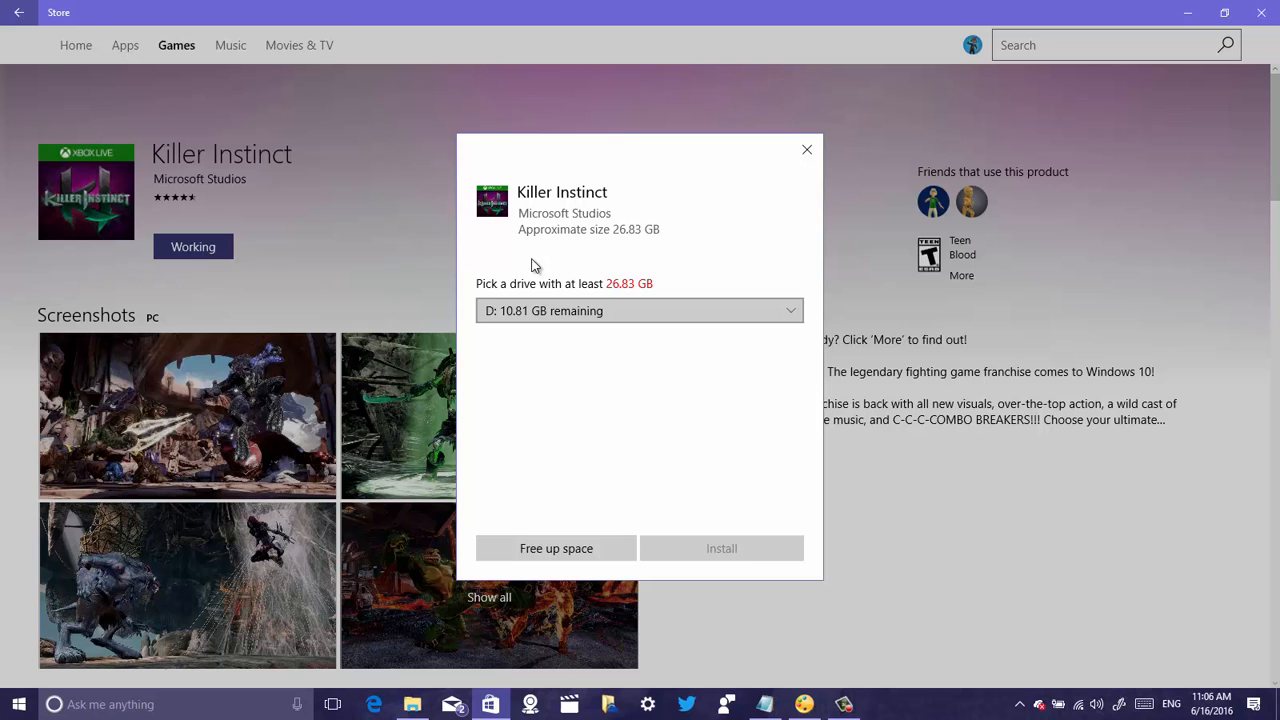
{"action": "mouse_move", "coordinate": [578, 266]}
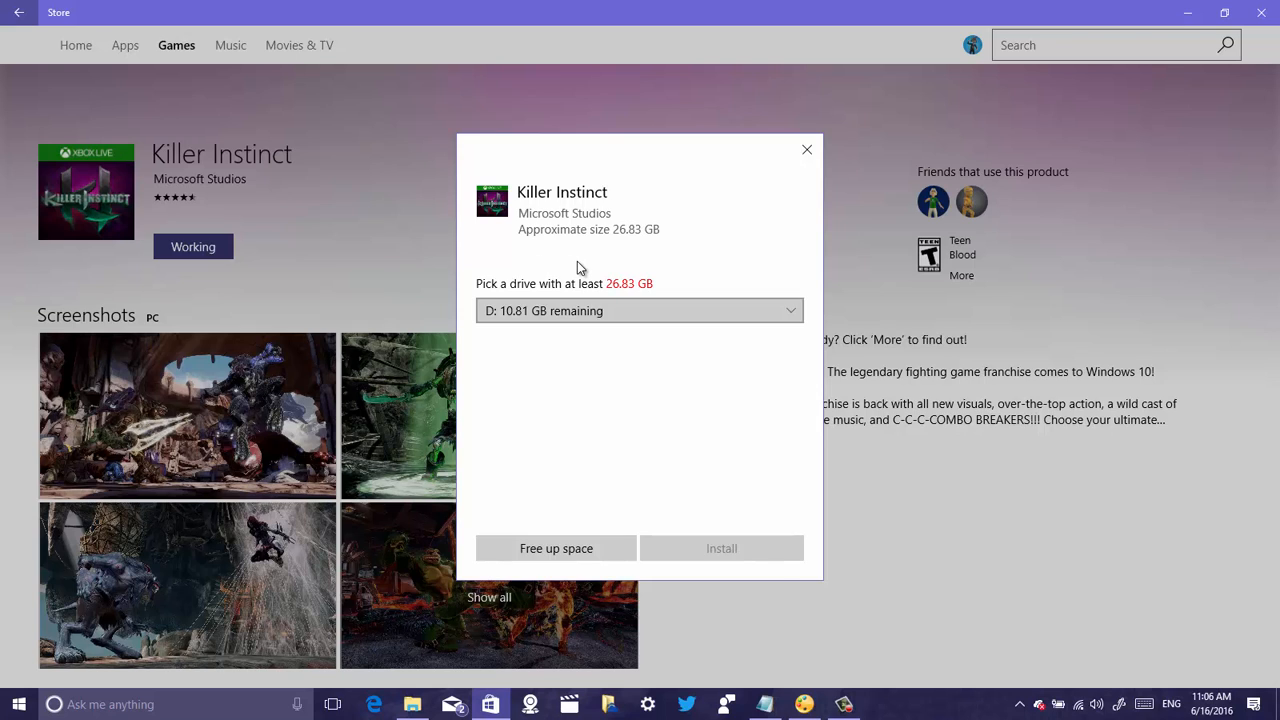
{"action": "mouse_move", "coordinate": [590, 292]}
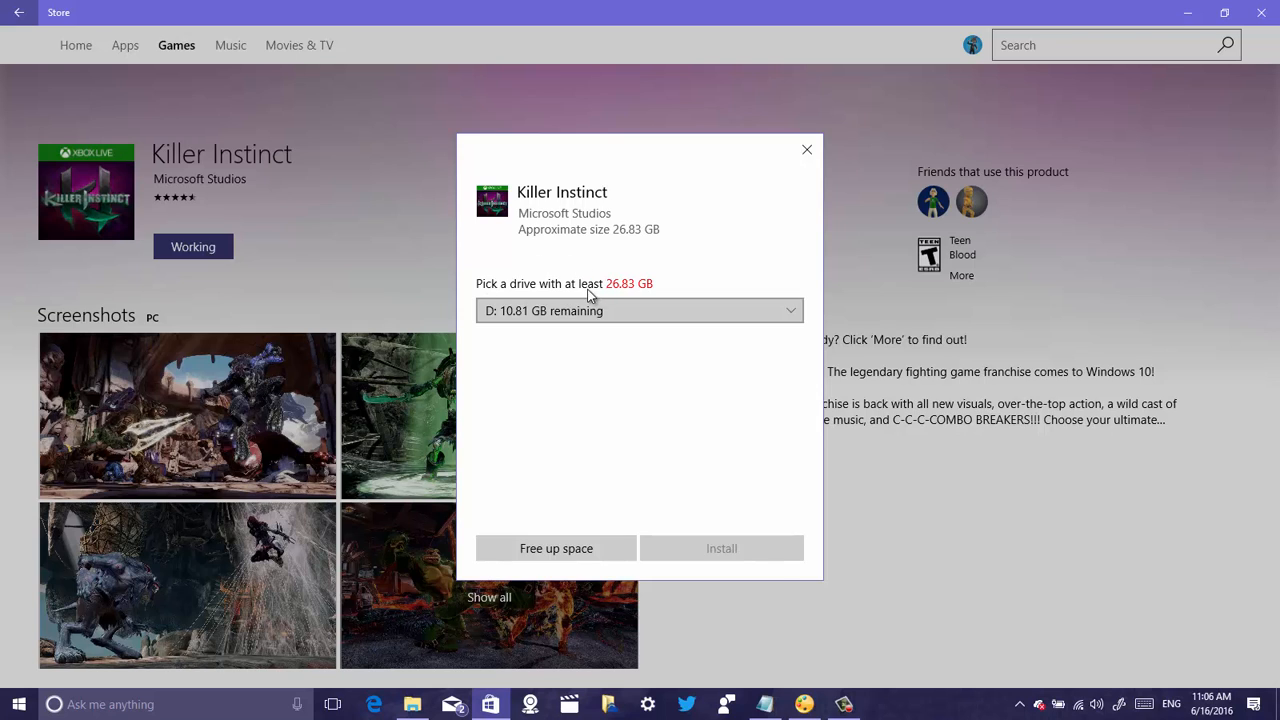
{"action": "mouse_move", "coordinate": [528, 244]}
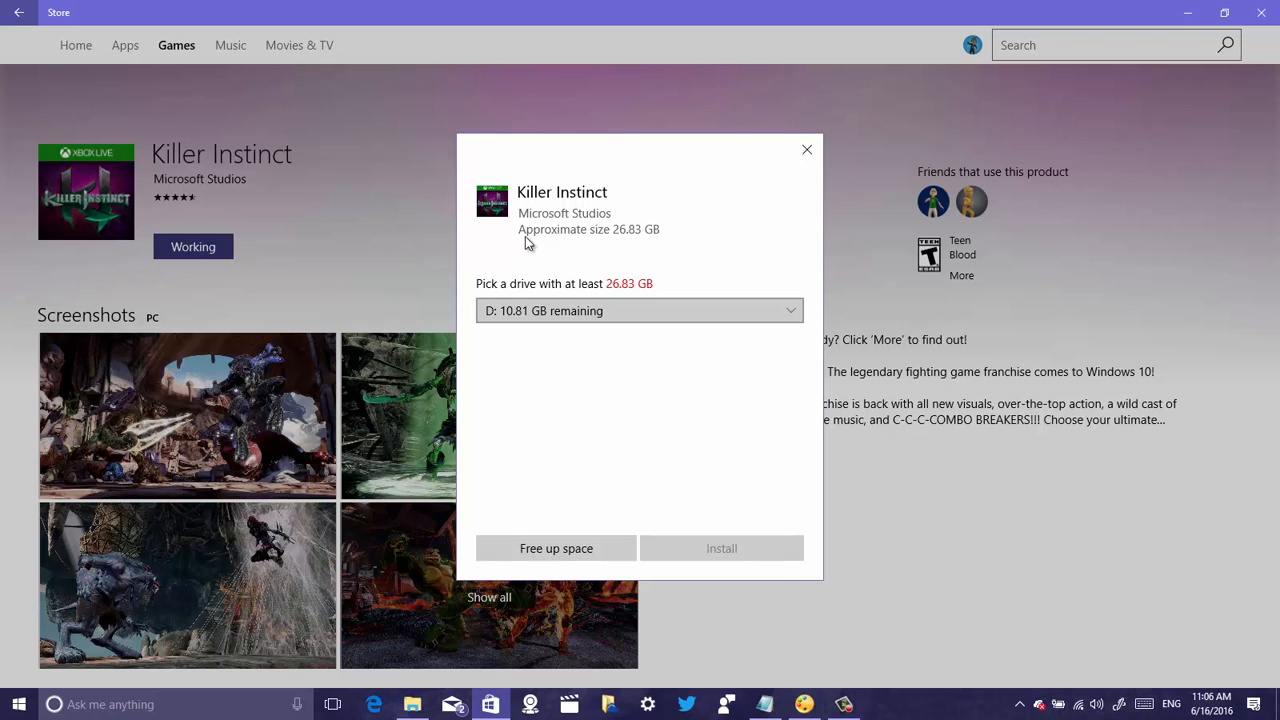
{"action": "mouse_move", "coordinate": [628, 244]}
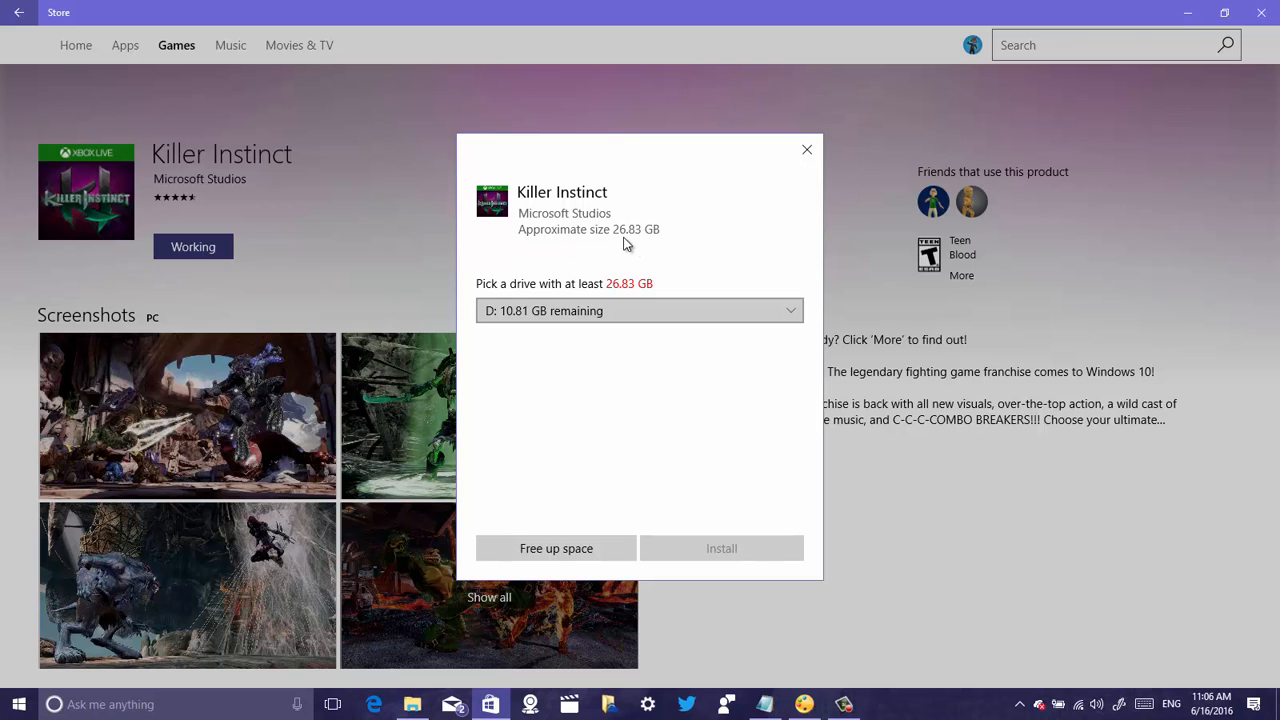
{"action": "mouse_move", "coordinate": [508, 310]}
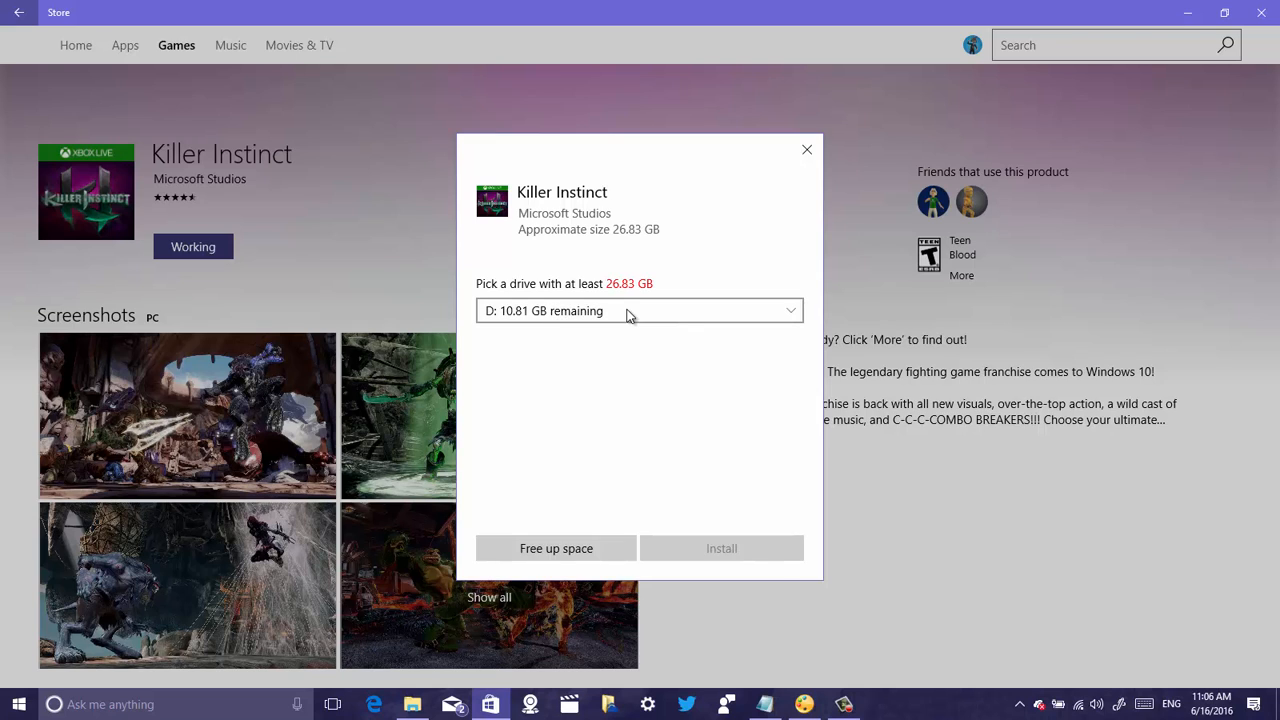
Step: Expand the install drive list showing C: 51.09 GB and D: 10.81 GB remaining
{"action": "left_click", "coordinate": [638, 310]}
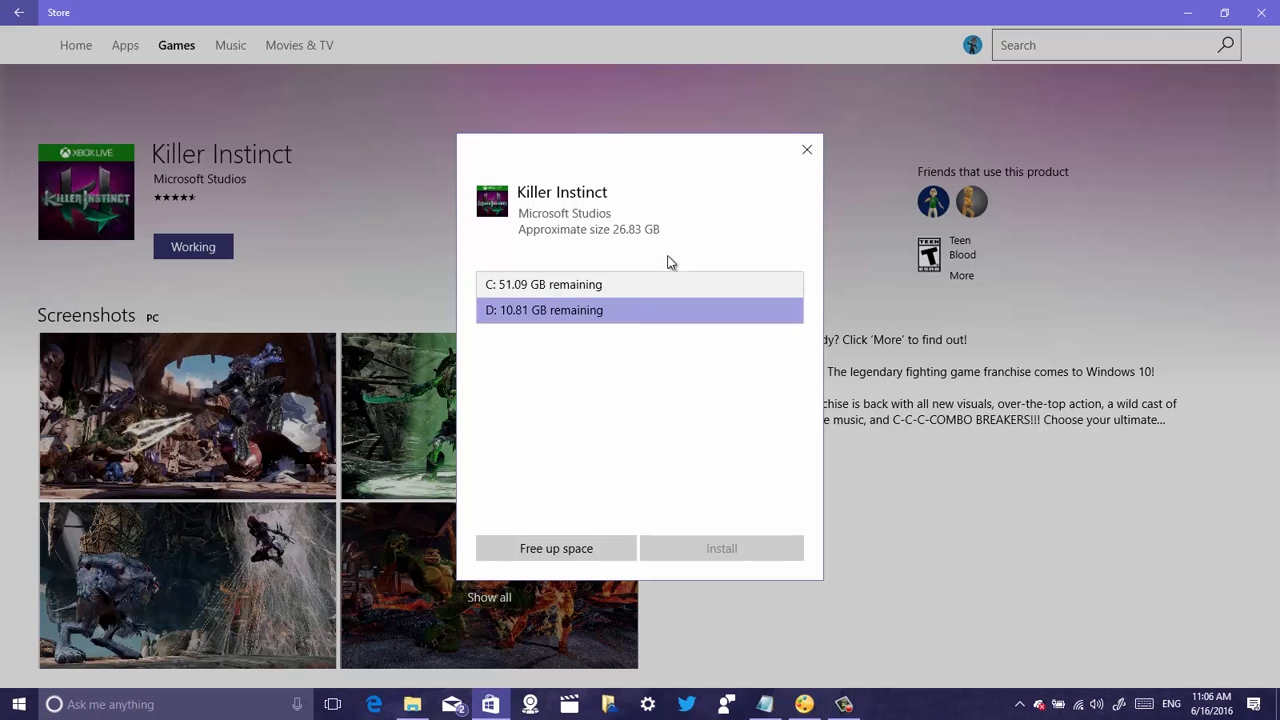
{"action": "left_click", "coordinate": [638, 310]}
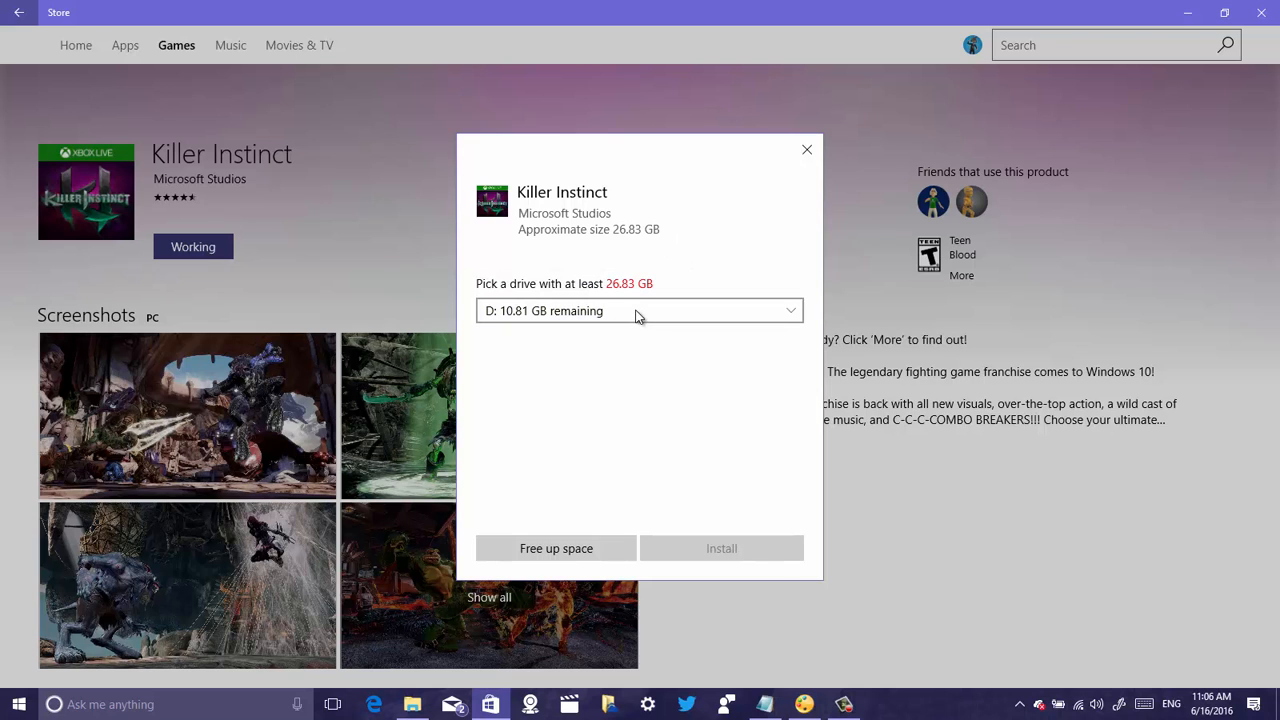
{"action": "left_click", "coordinate": [638, 310]}
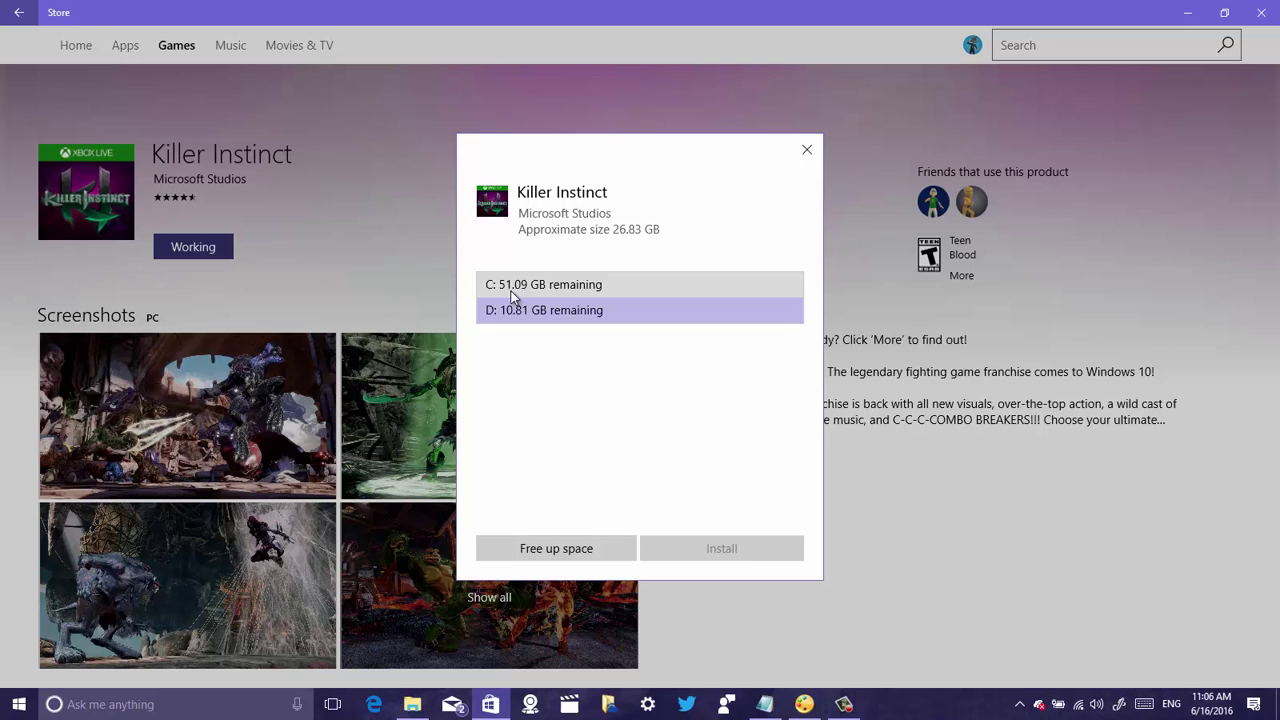
{"action": "mouse_move", "coordinate": [516, 290]}
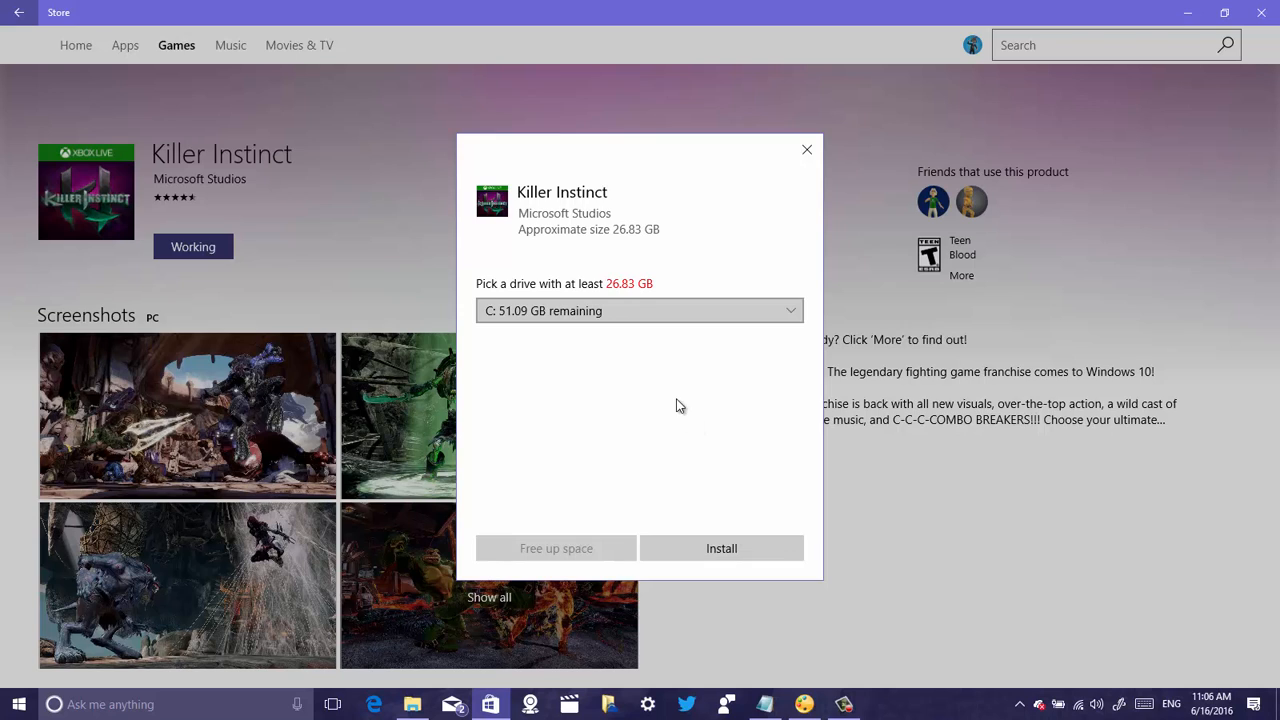
{"action": "mouse_move", "coordinate": [628, 360]}
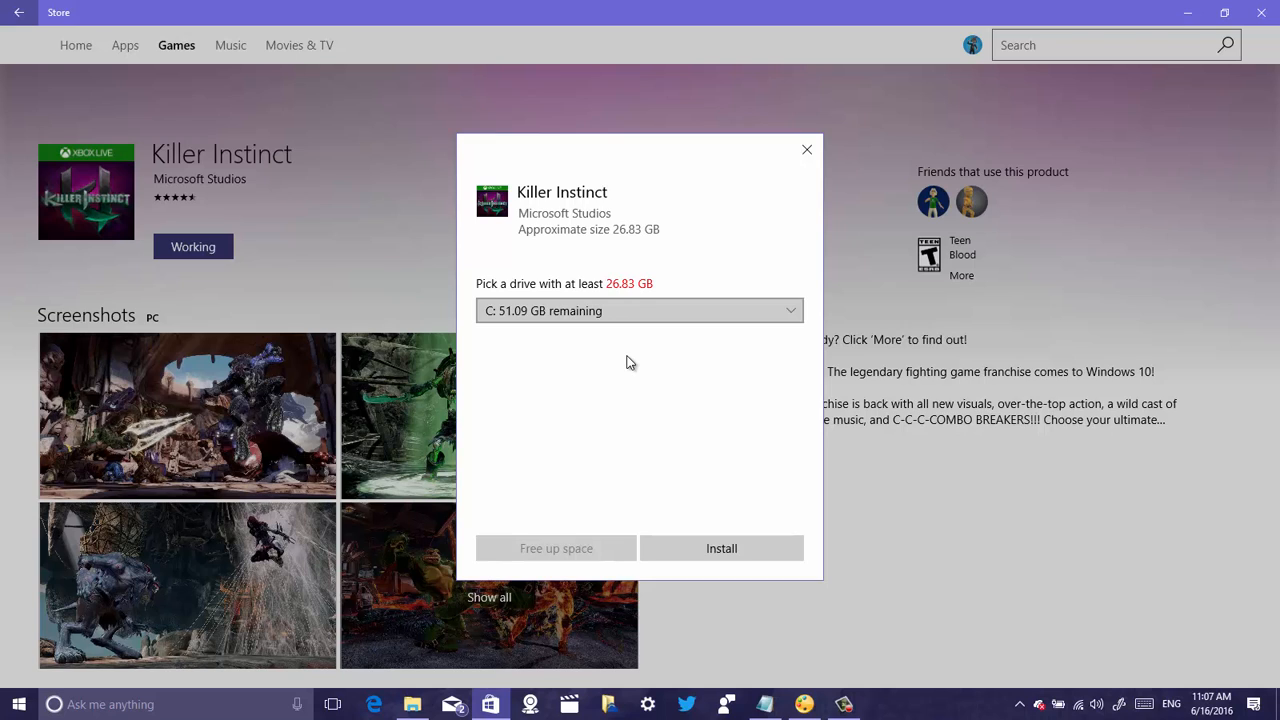
{"action": "mouse_move", "coordinate": [720, 548]}
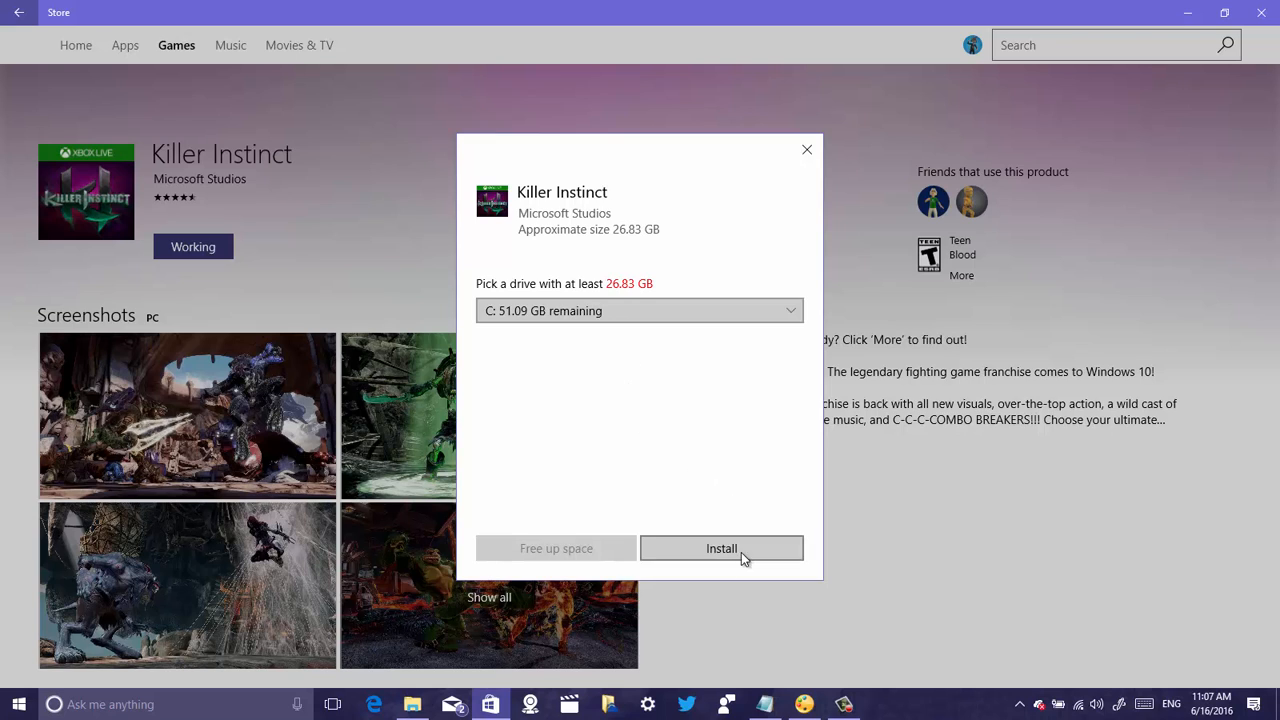
{"action": "mouse_move", "coordinate": [716, 338]}
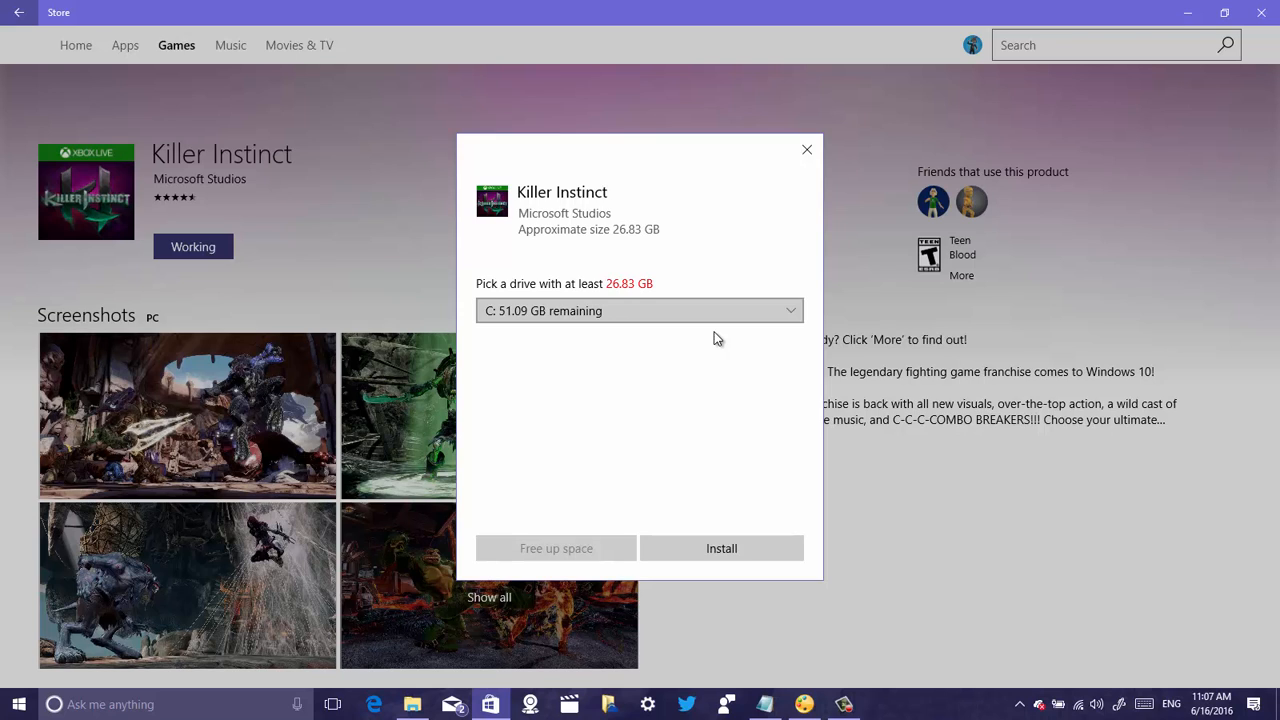
{"action": "mouse_move", "coordinate": [872, 256]}
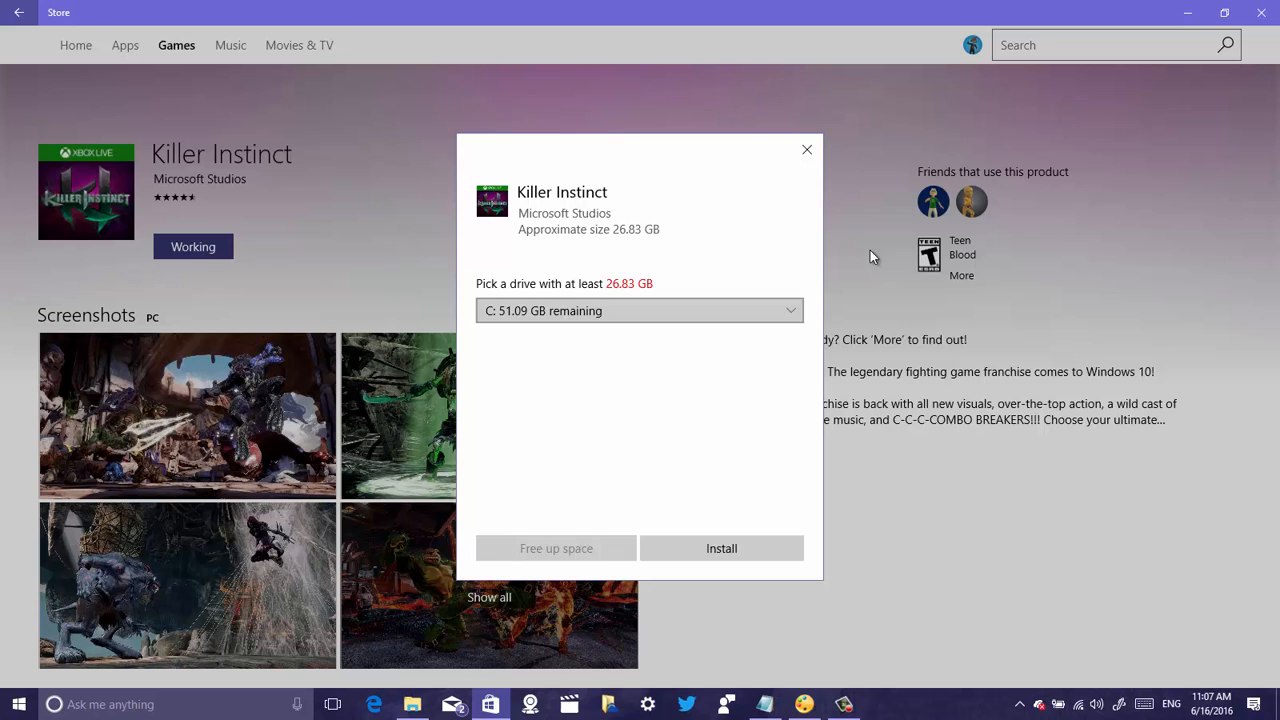
{"action": "mouse_move", "coordinate": [864, 250]}
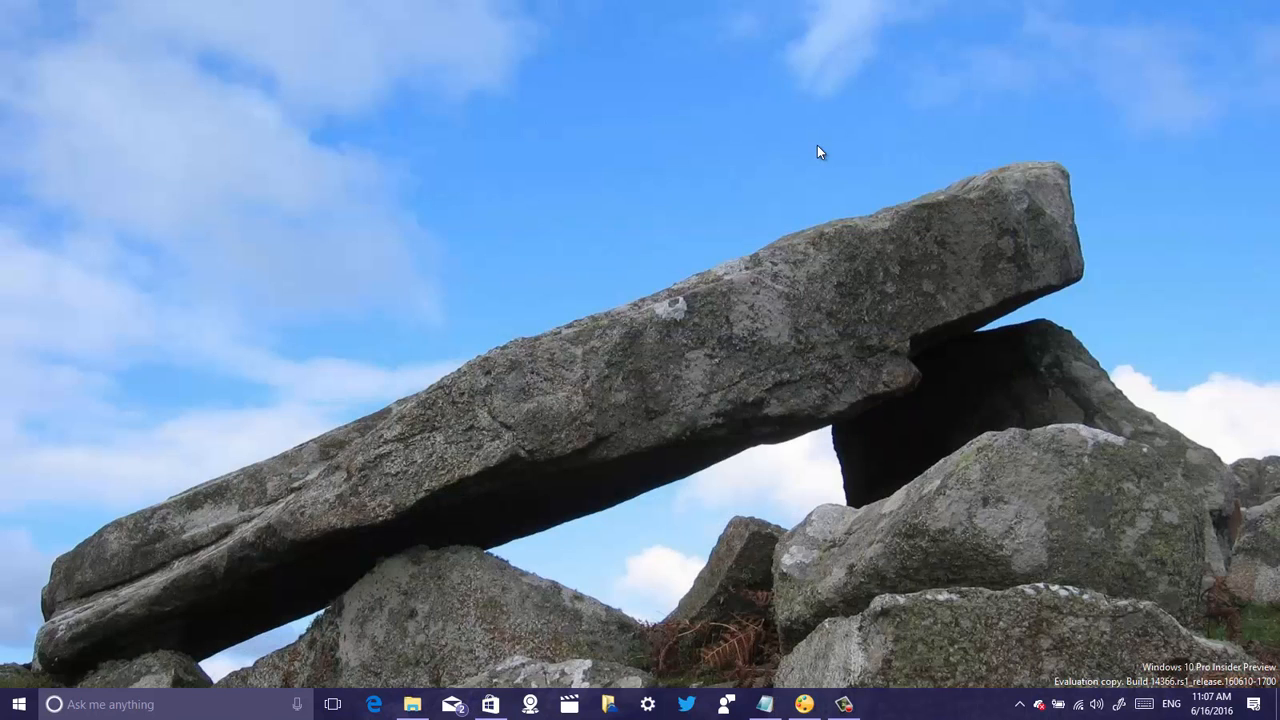
{"action": "mouse_move", "coordinate": [826, 148]}
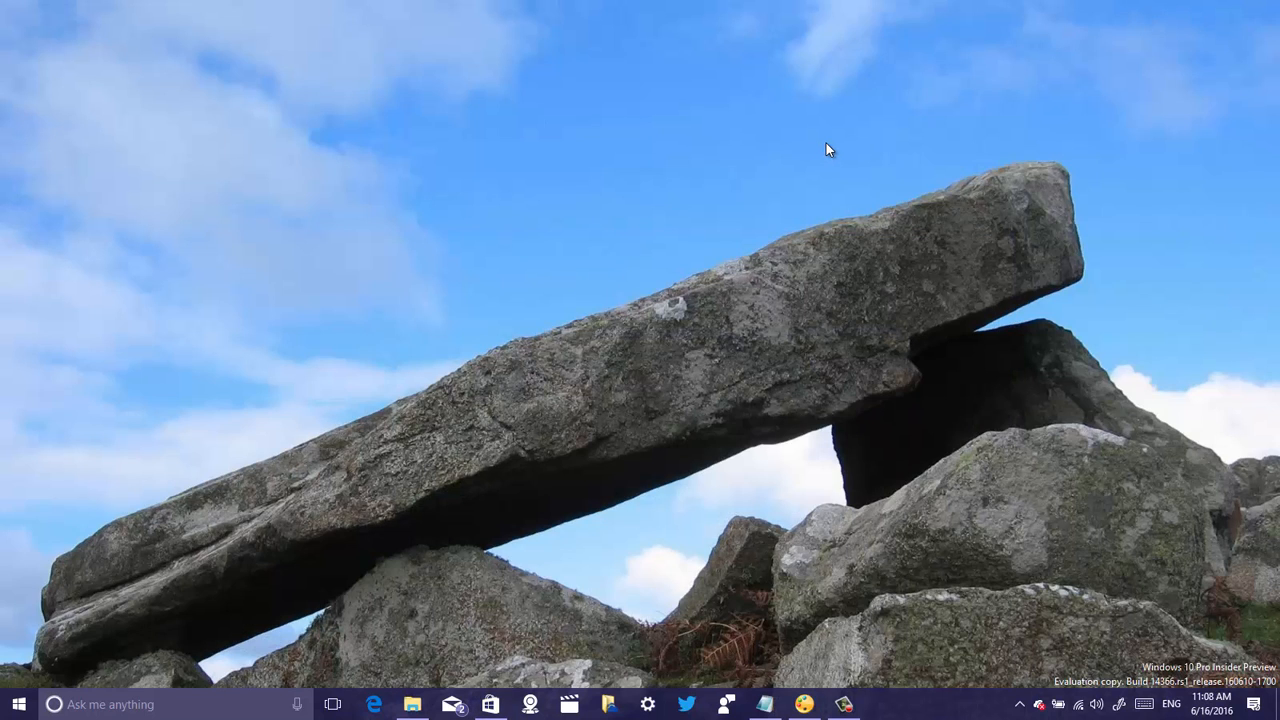